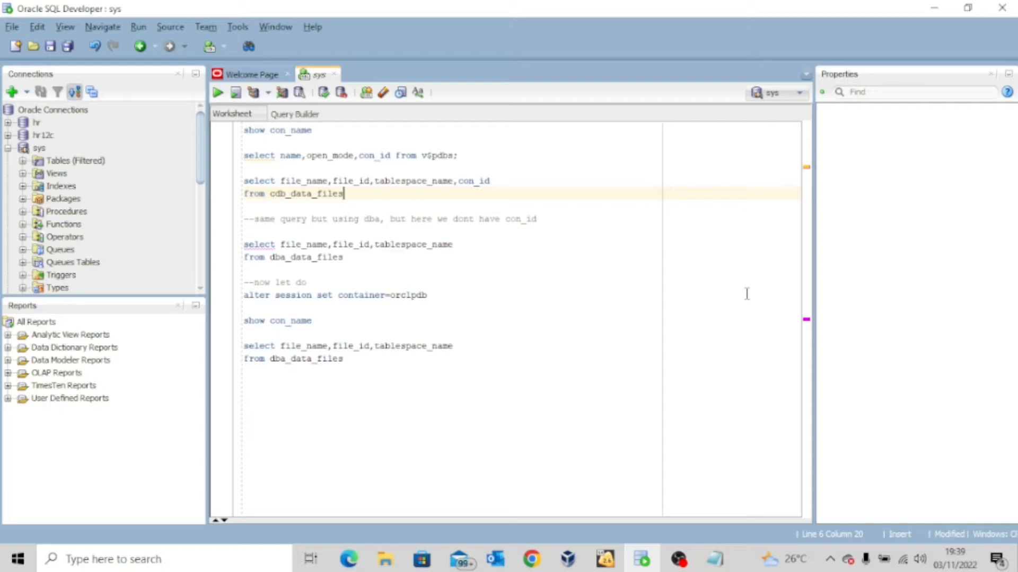
pyautogui.moveTo(412, 401)
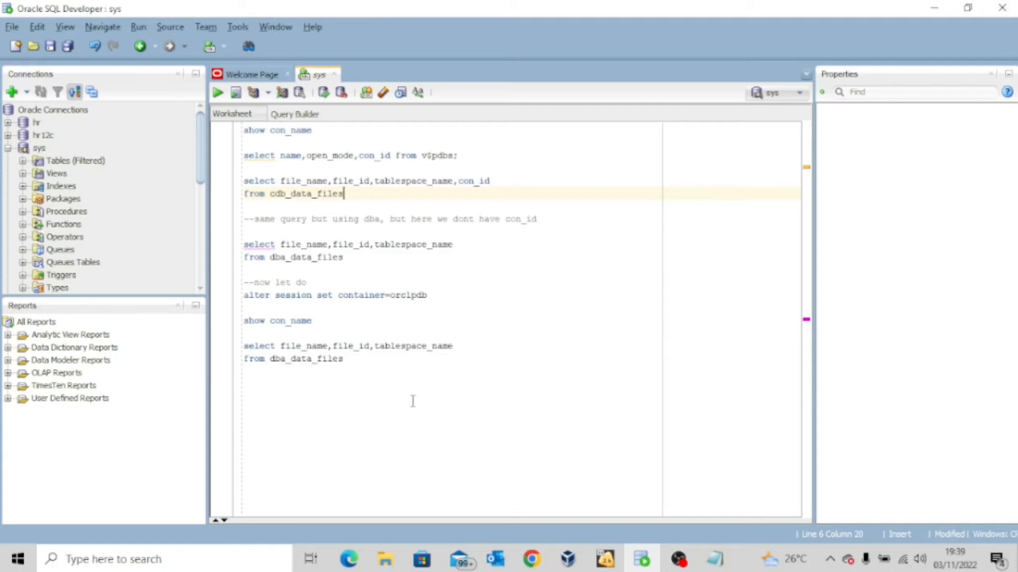
pyautogui.moveTo(337, 435)
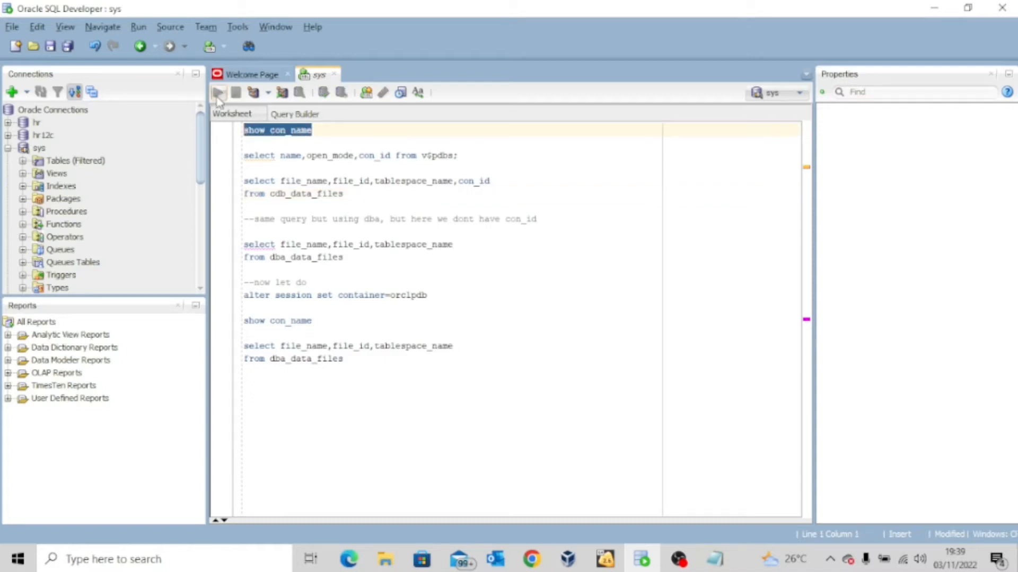
# Run show con_name to confirm the container is CDB$ROOT, then dismiss the output.
pyautogui.click(236, 92)
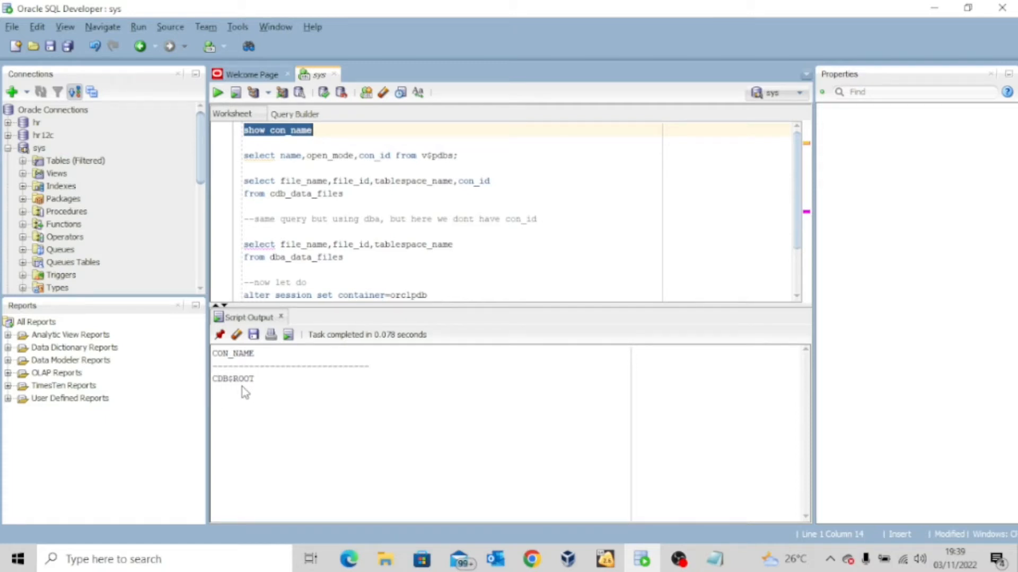
pyautogui.moveTo(281, 318)
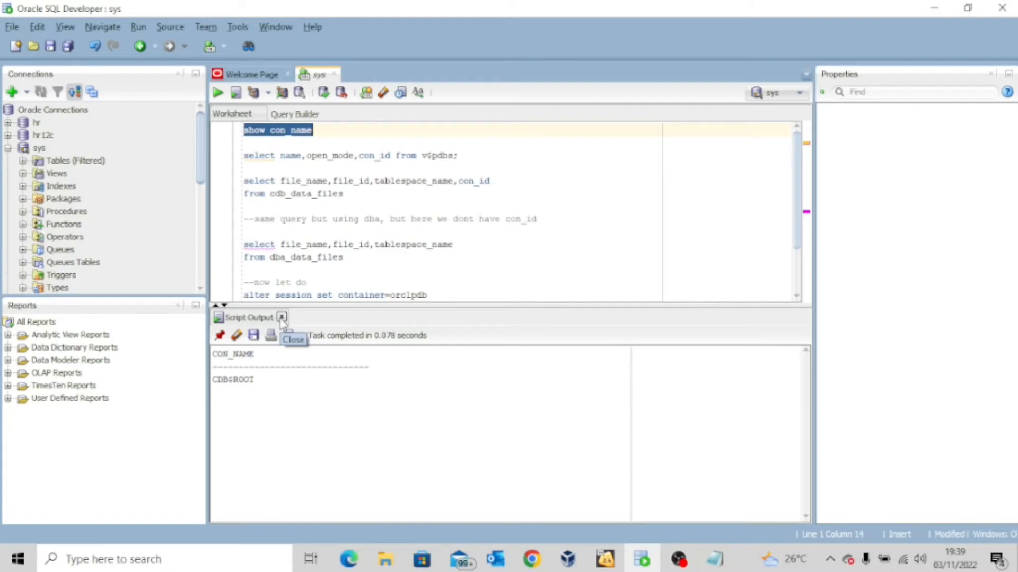
pyautogui.click(281, 317)
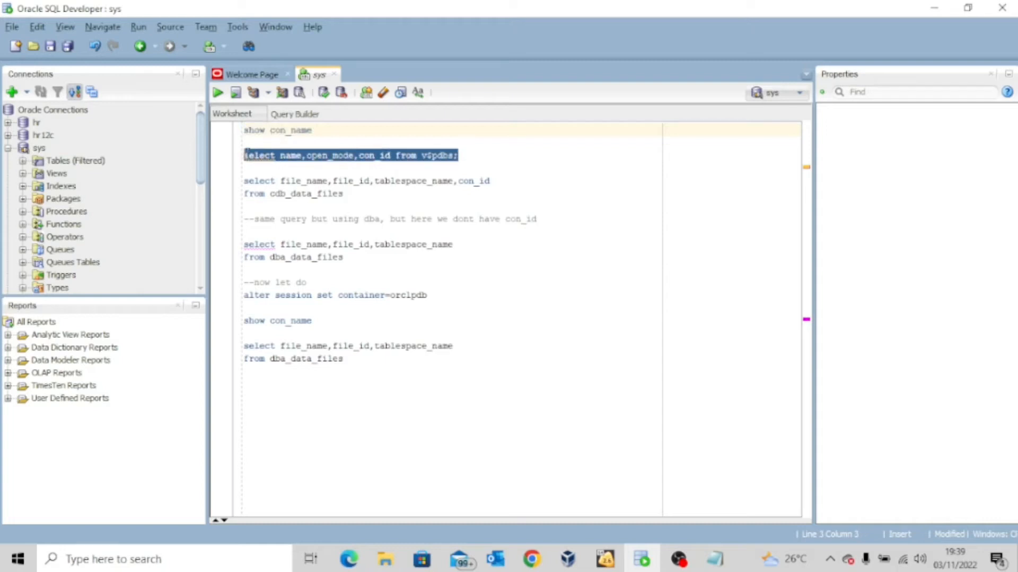
# Run the v$pdbs query listing four pluggable databases, then close the results.
pyautogui.click(217, 93)
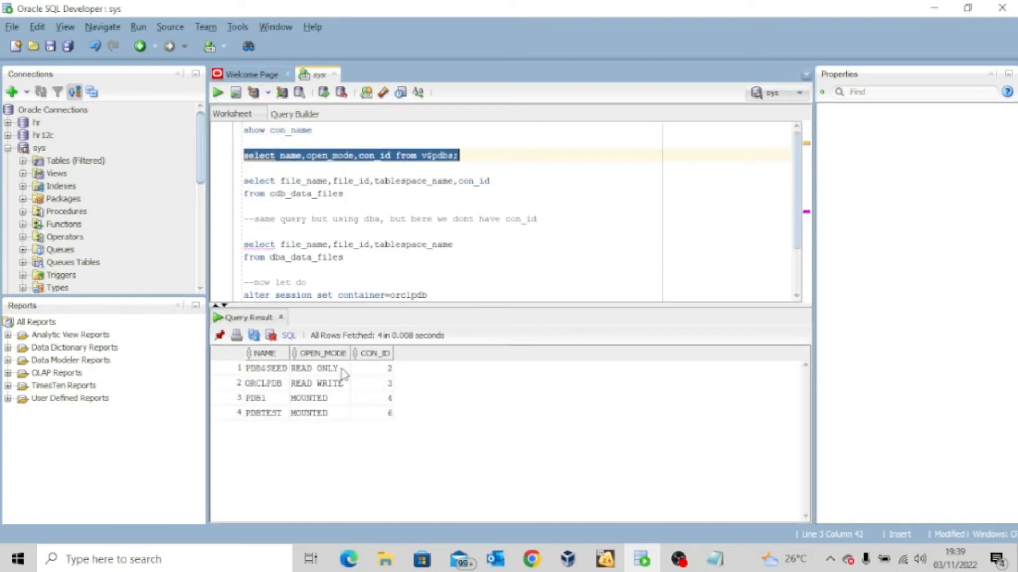
pyautogui.moveTo(394, 458)
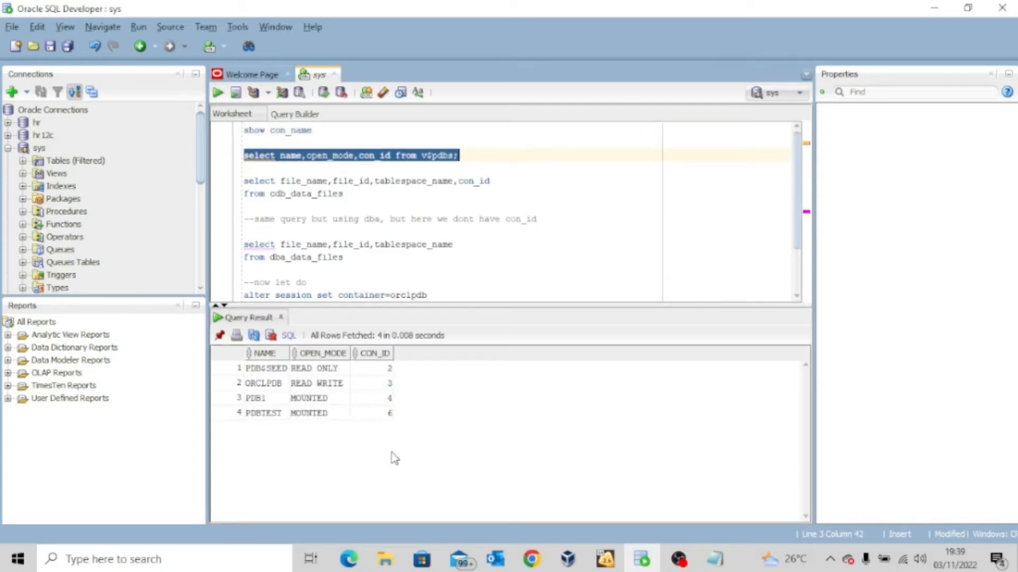
pyautogui.moveTo(280, 403)
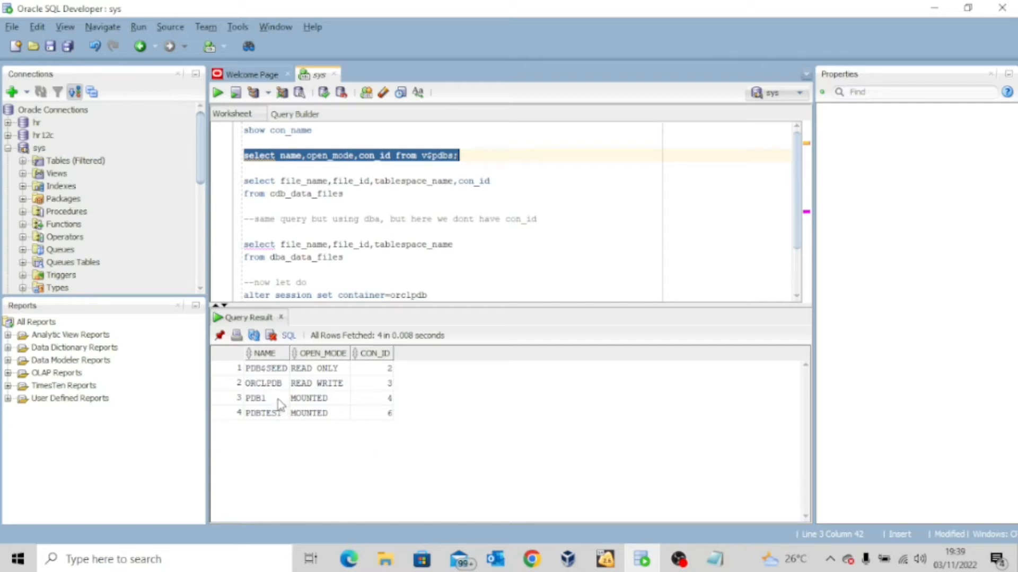
pyautogui.moveTo(276, 391)
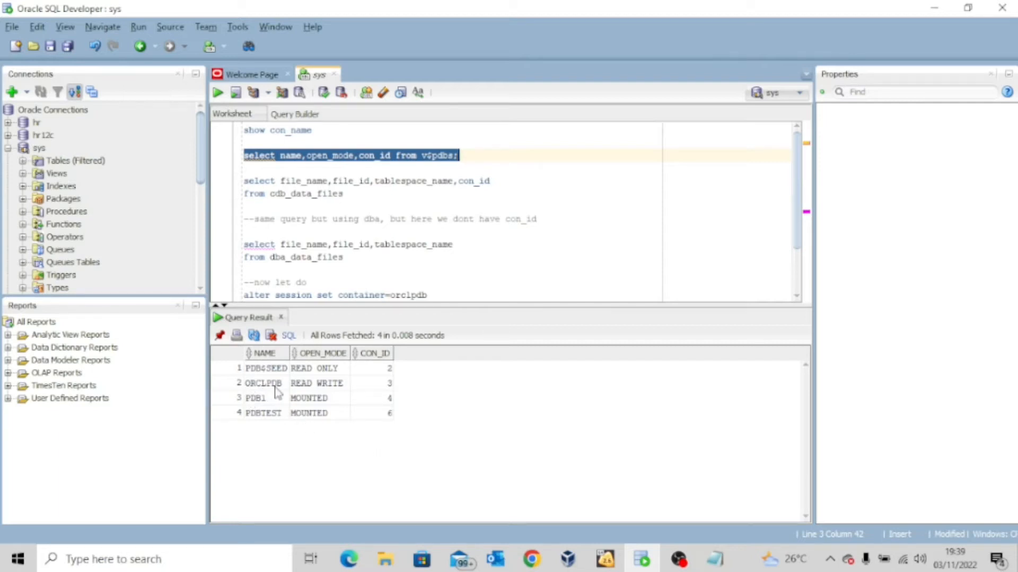
pyautogui.moveTo(340, 393)
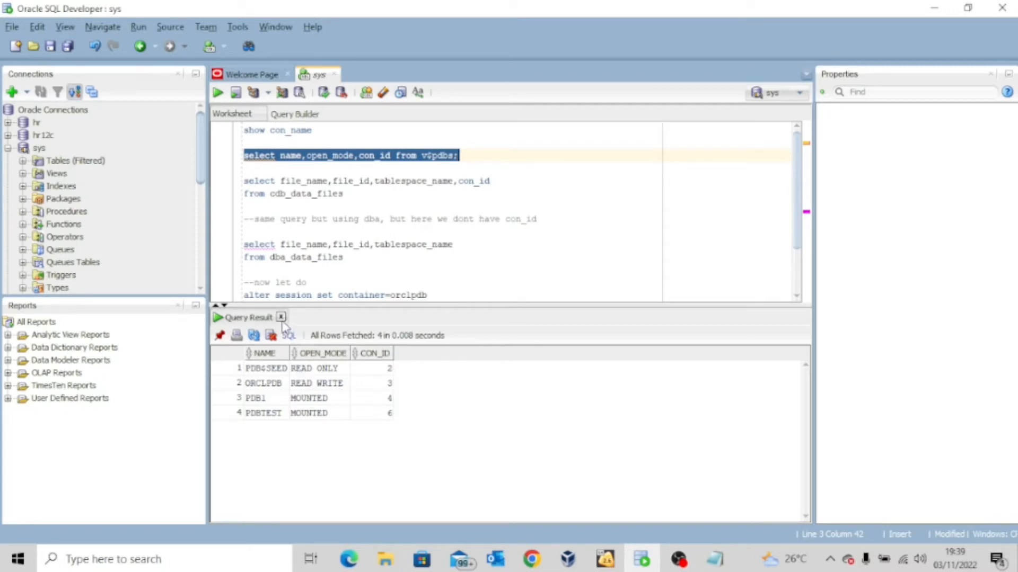
pyautogui.click(280, 317)
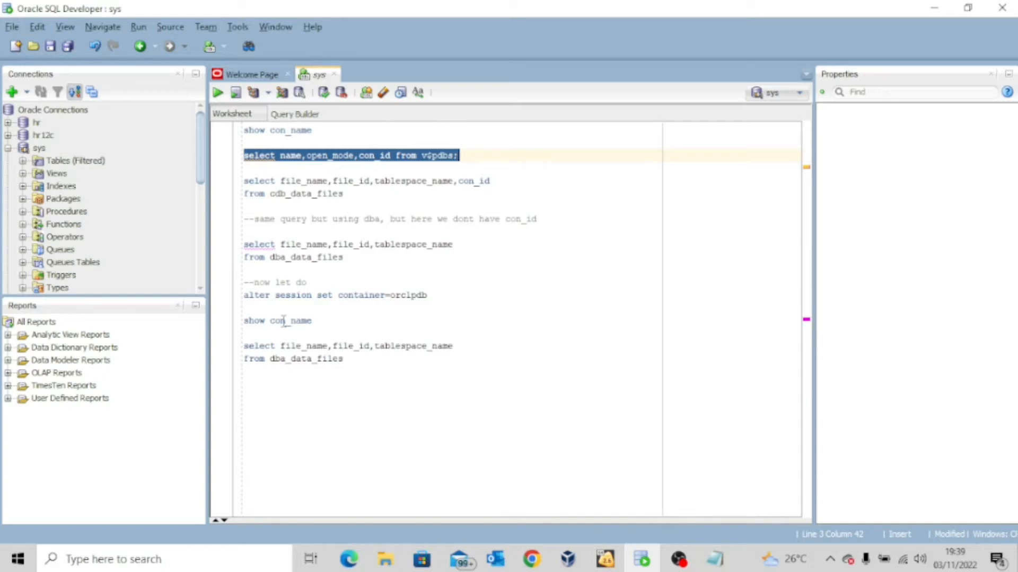
pyautogui.doubleClick(334, 194)
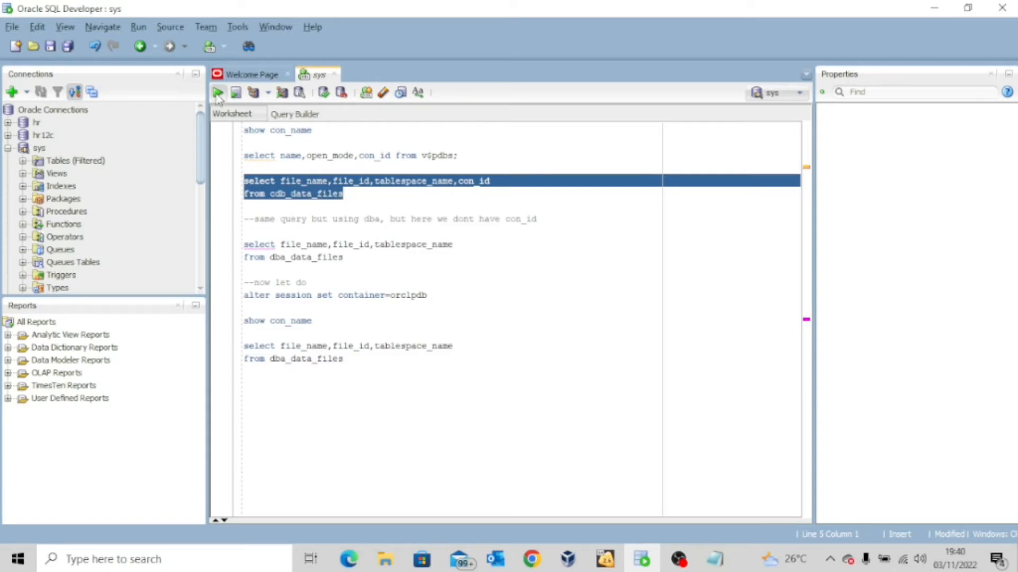
# Run the cdb_data_files query and pick out the orclpdb system01.dbf path.
pyautogui.click(217, 93)
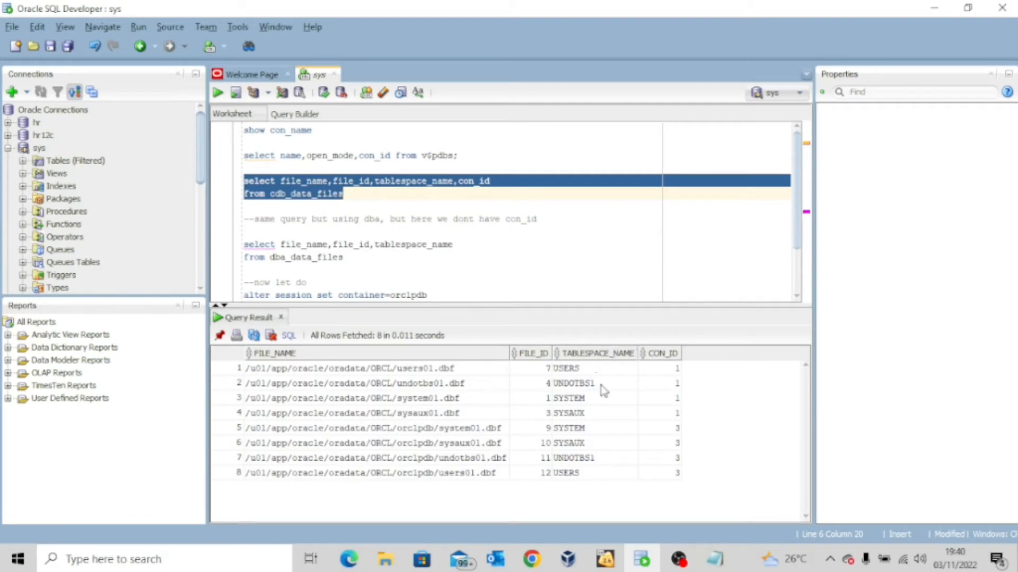
pyautogui.moveTo(713, 430)
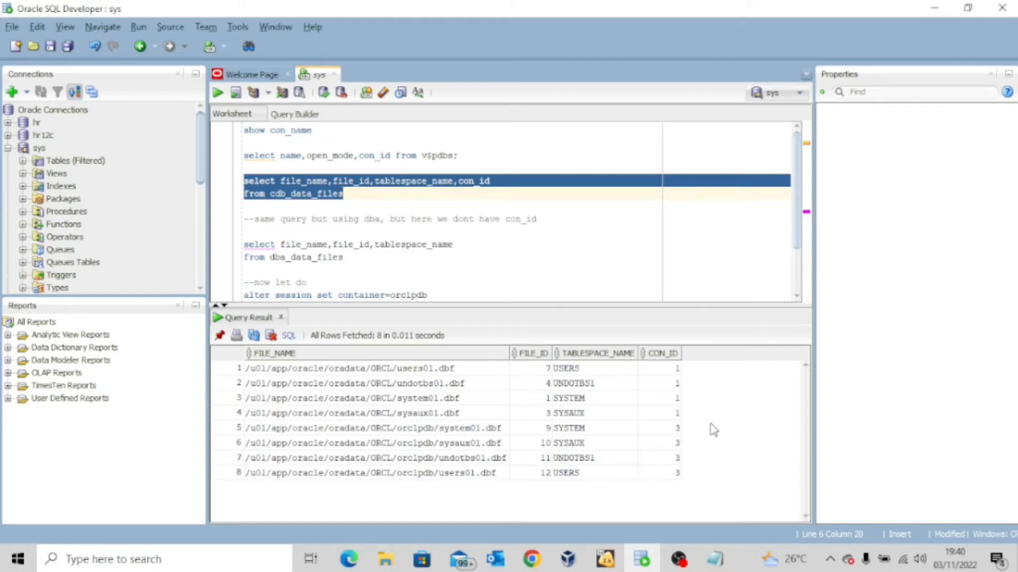
pyautogui.moveTo(613, 428)
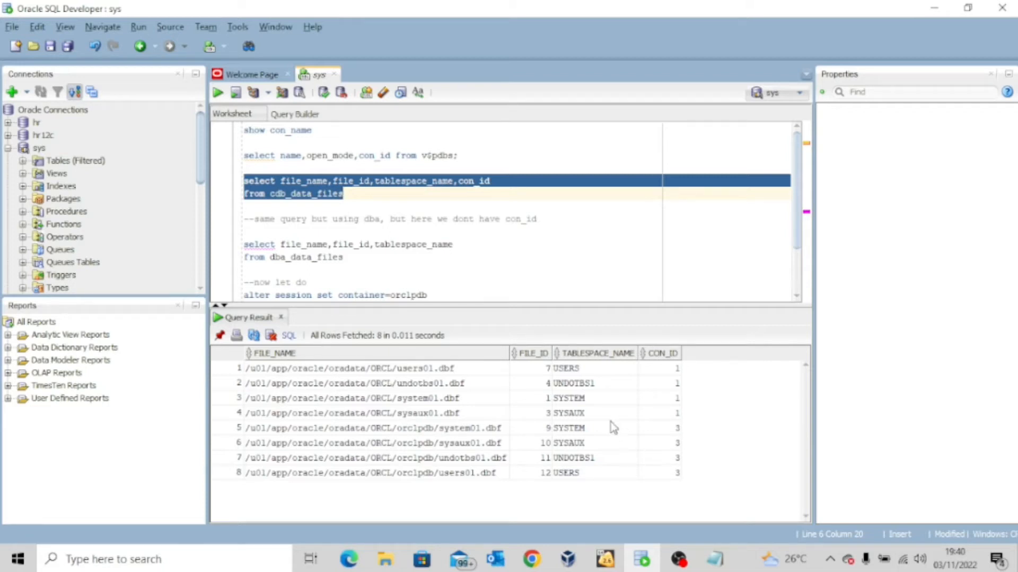
pyautogui.moveTo(558, 446)
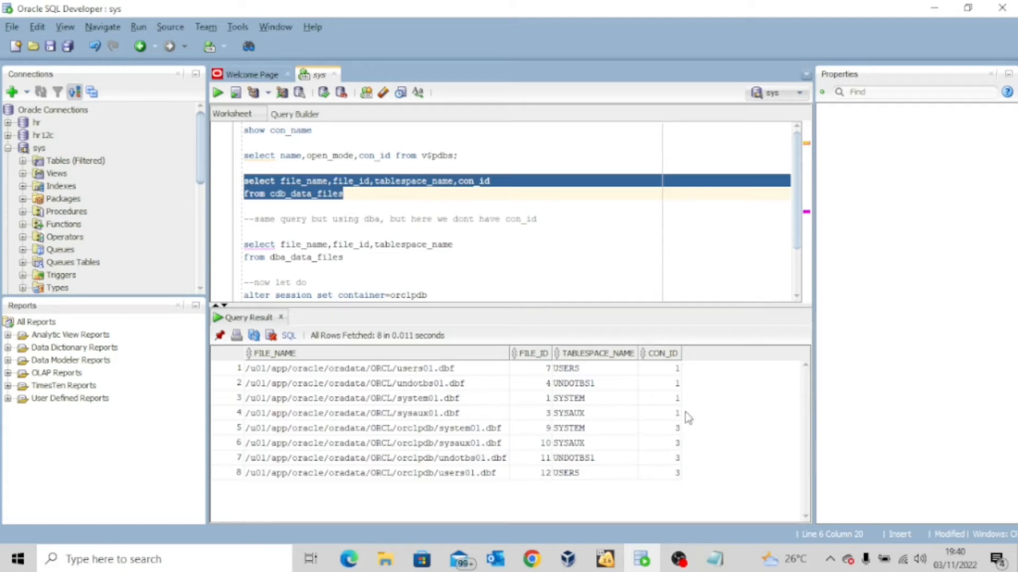
pyautogui.moveTo(625, 402)
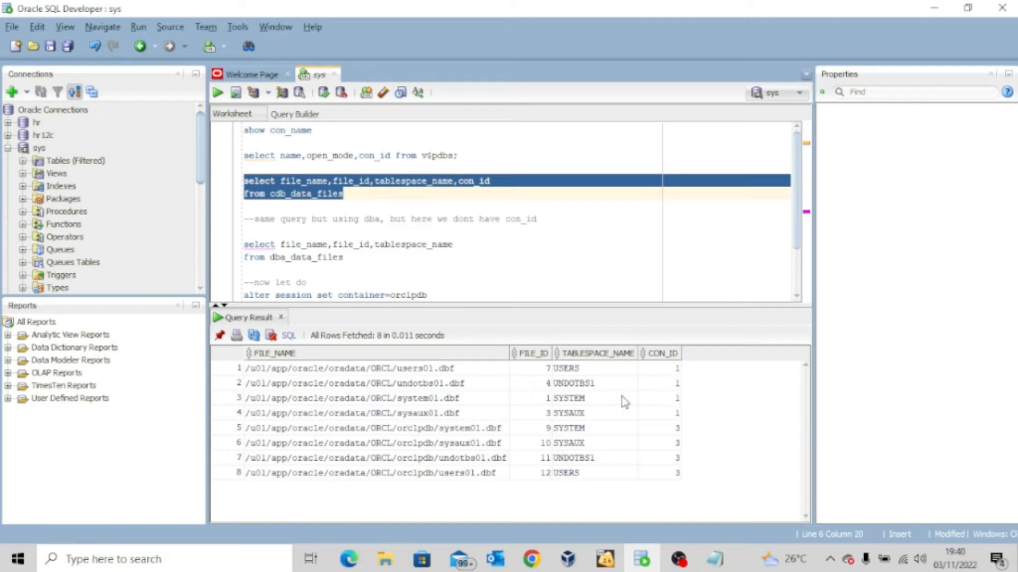
pyautogui.moveTo(709, 412)
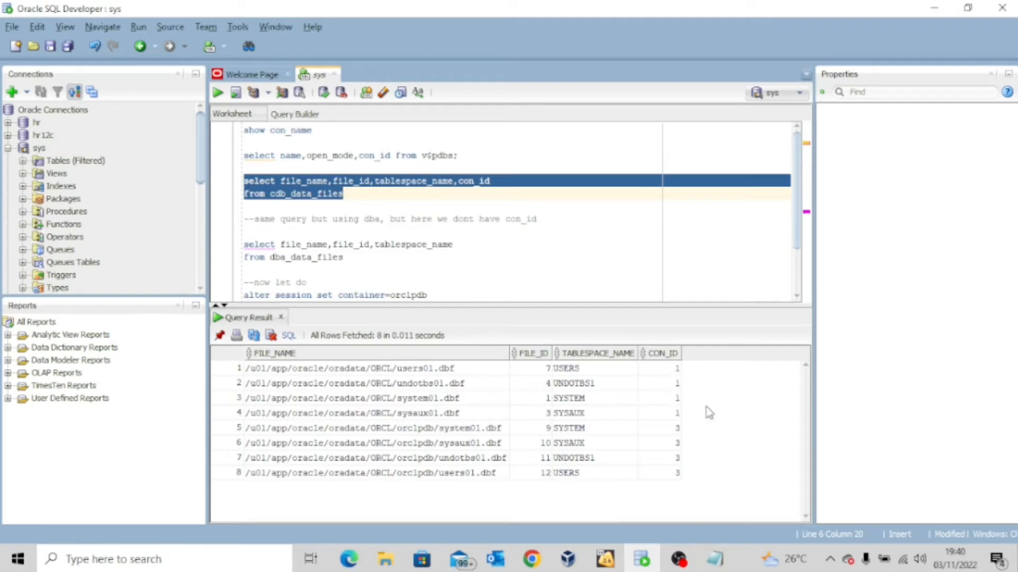
pyautogui.moveTo(680, 422)
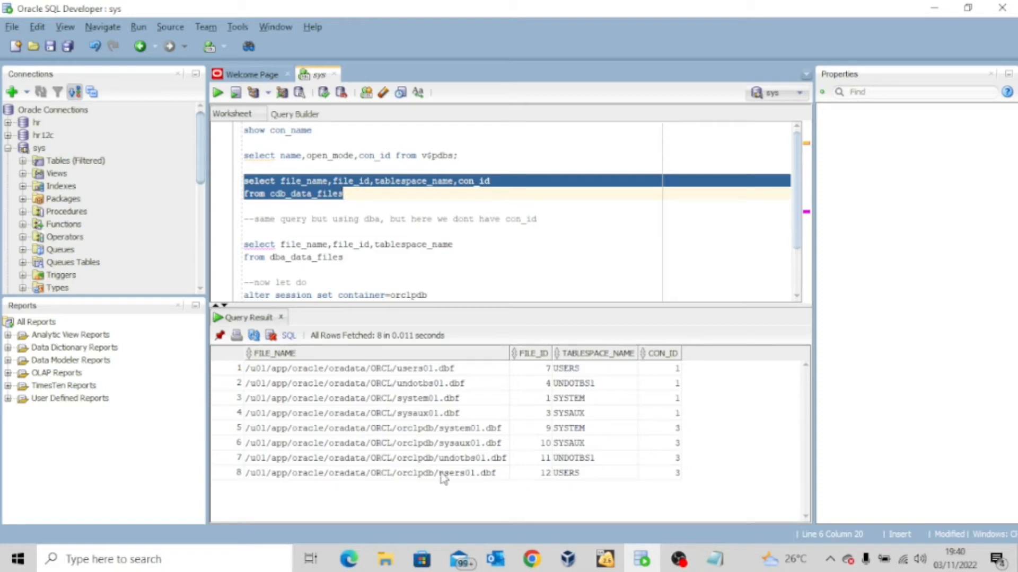
pyautogui.moveTo(683, 457)
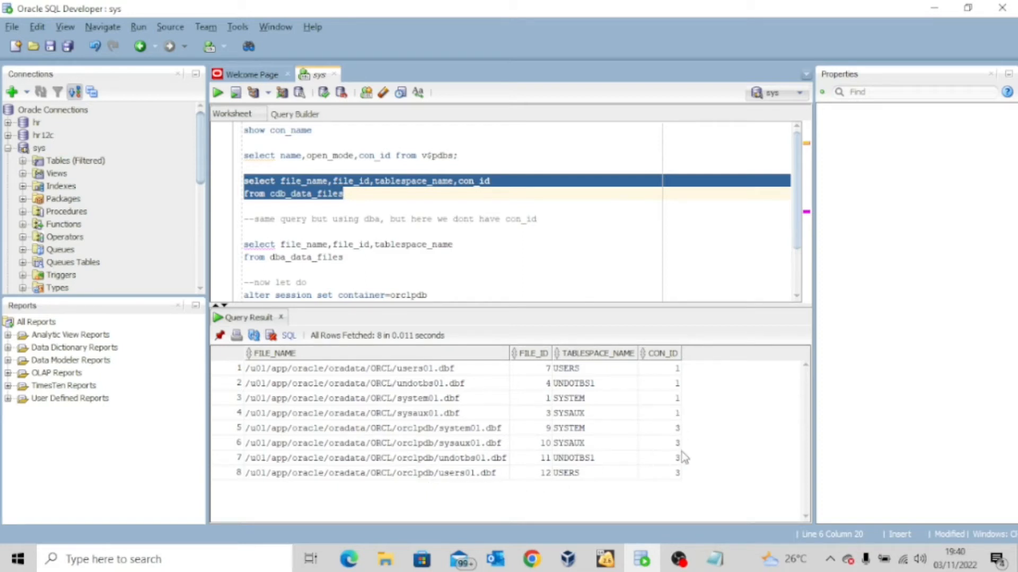
pyautogui.moveTo(418, 445)
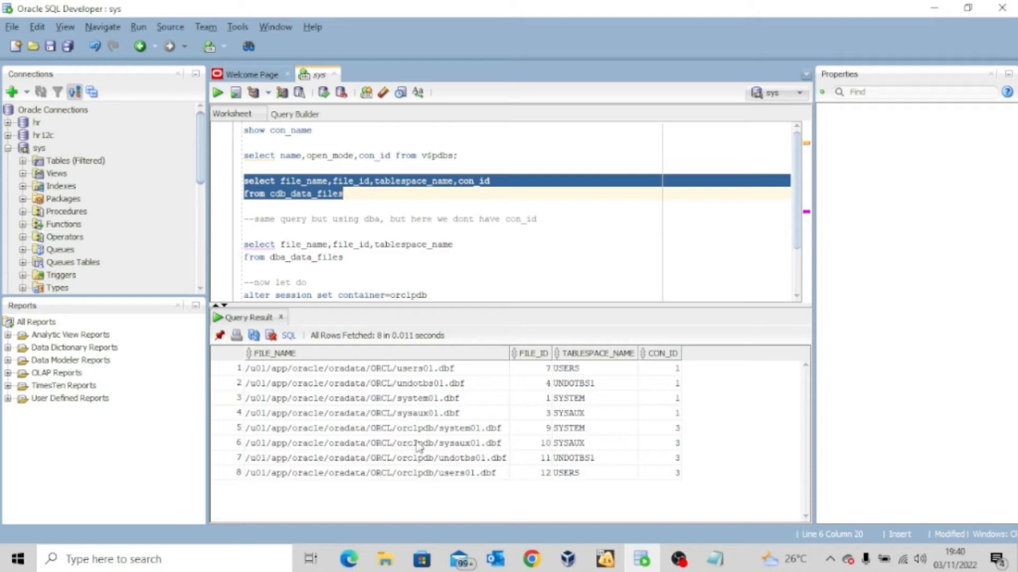
pyautogui.moveTo(483, 484)
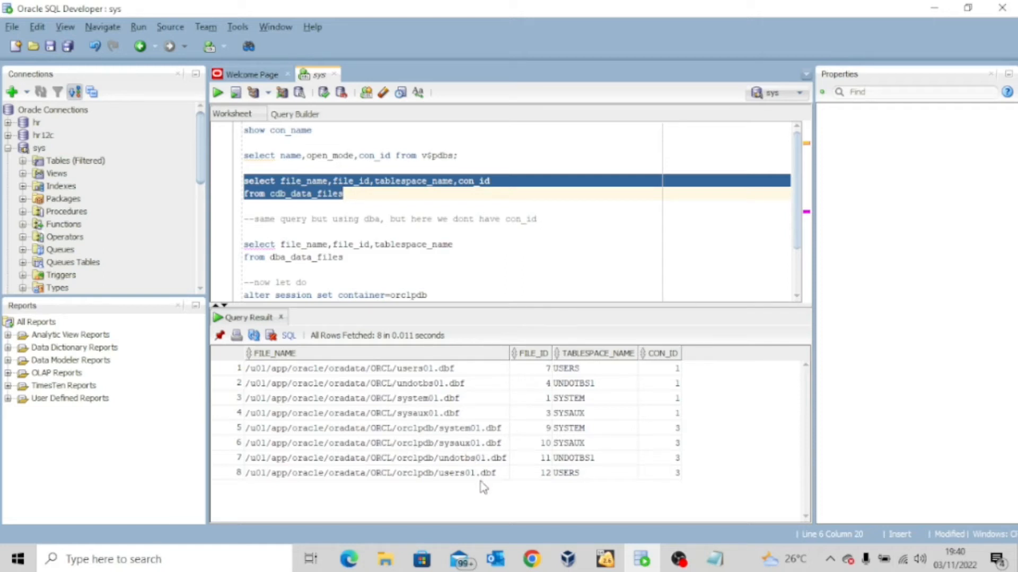
pyautogui.moveTo(270, 418)
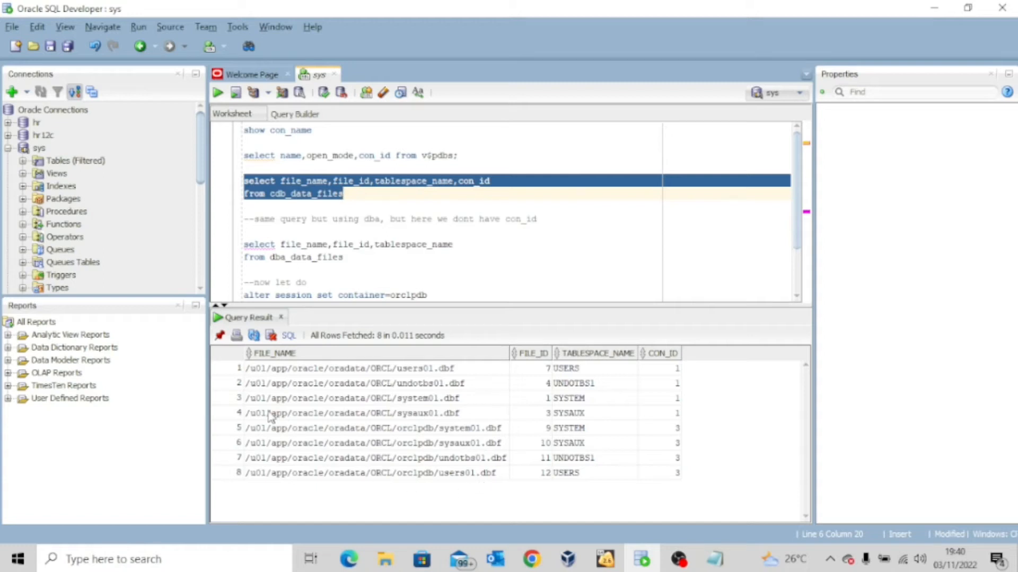
pyautogui.moveTo(252, 383)
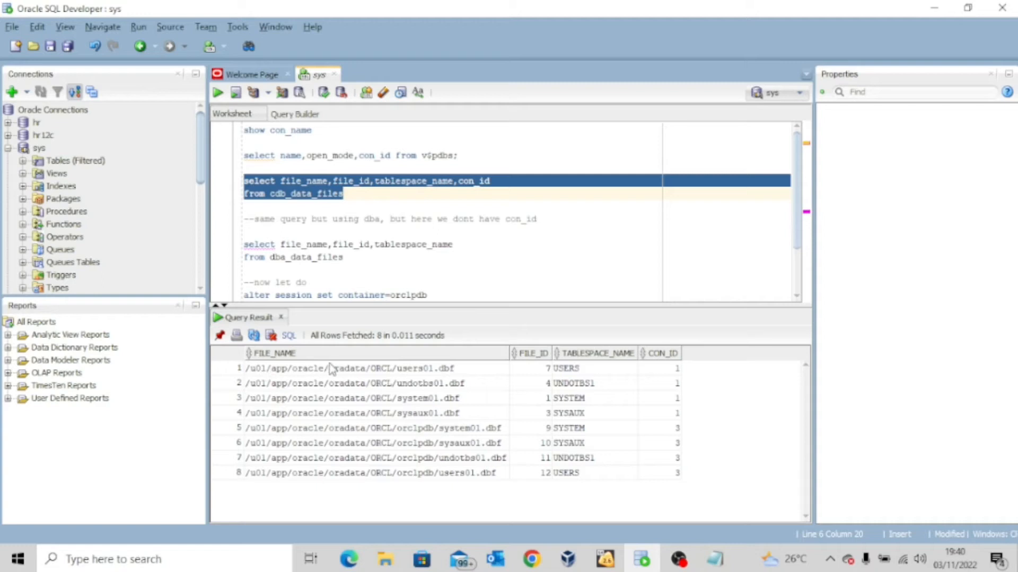
pyautogui.moveTo(425, 383)
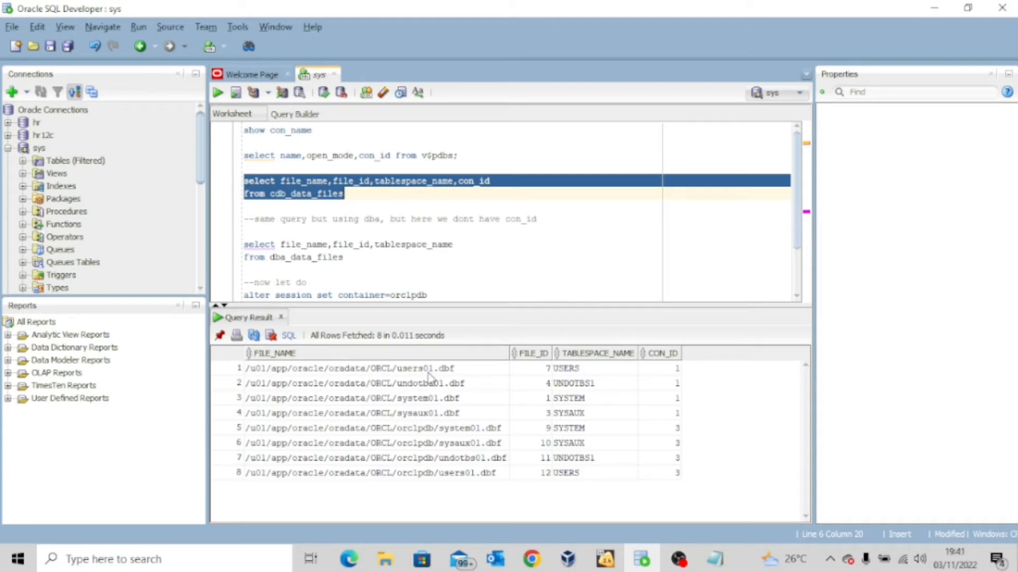
pyautogui.moveTo(458, 425)
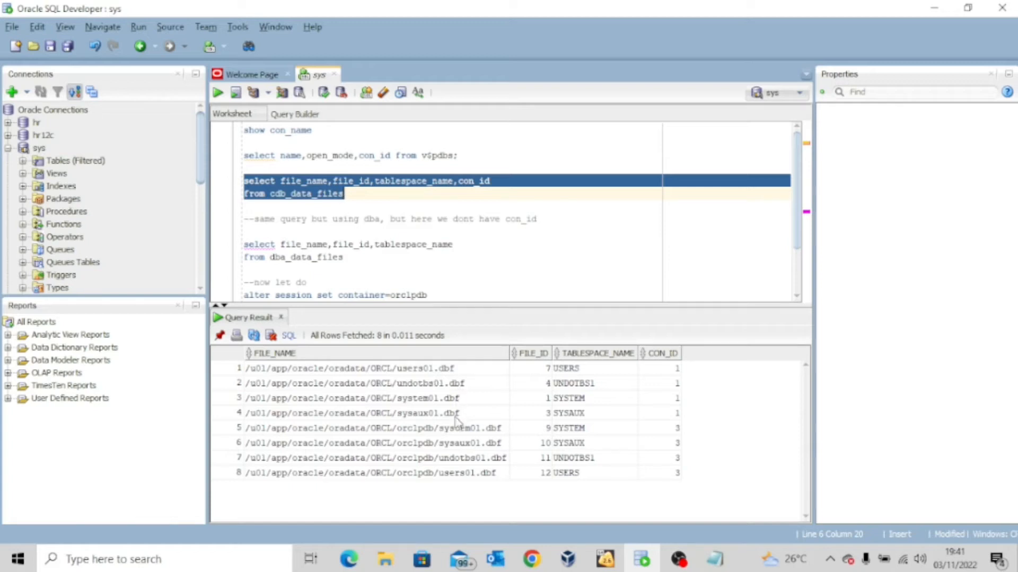
pyautogui.click(350, 413)
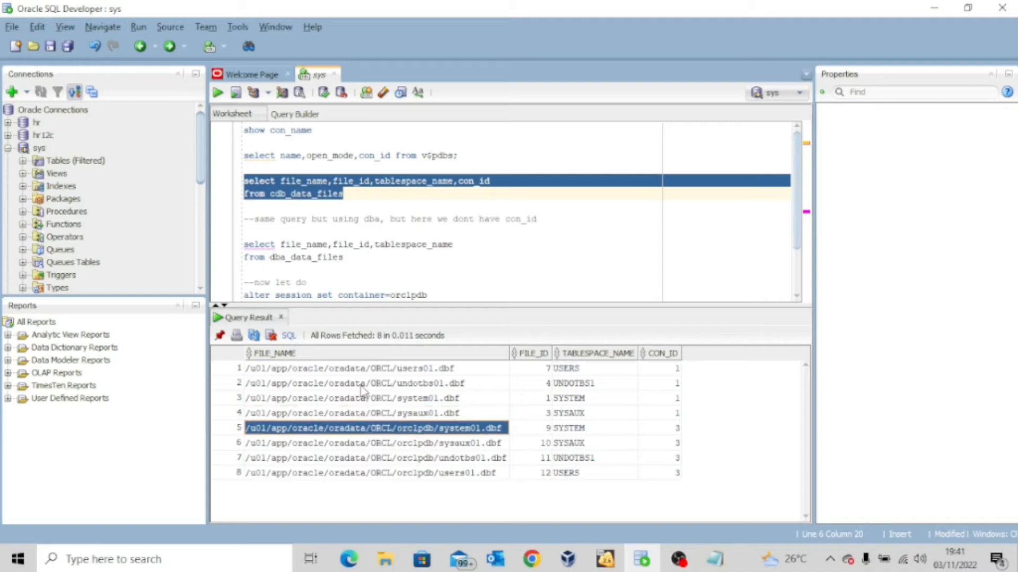
pyautogui.moveTo(337, 425)
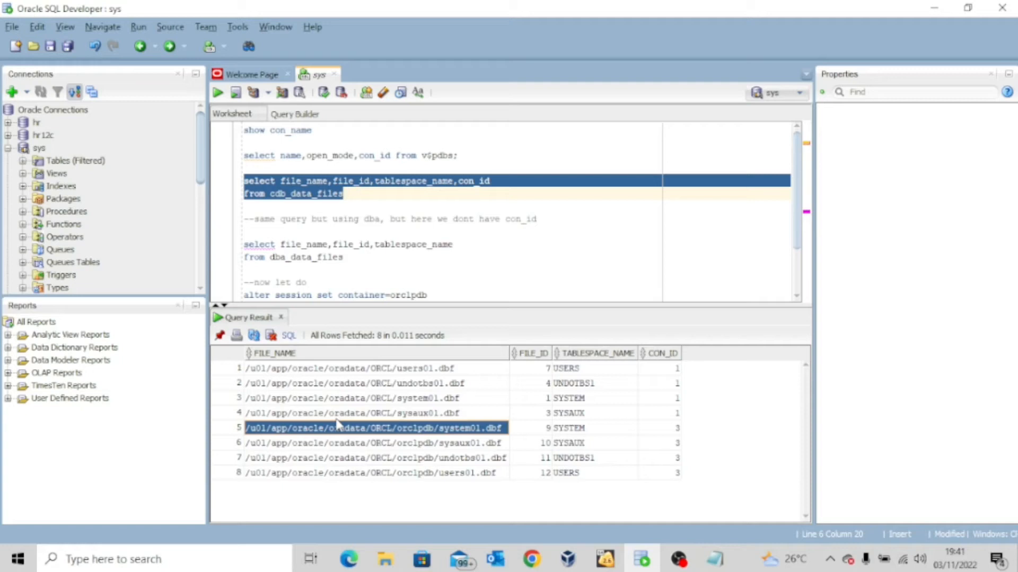
pyautogui.moveTo(501, 425)
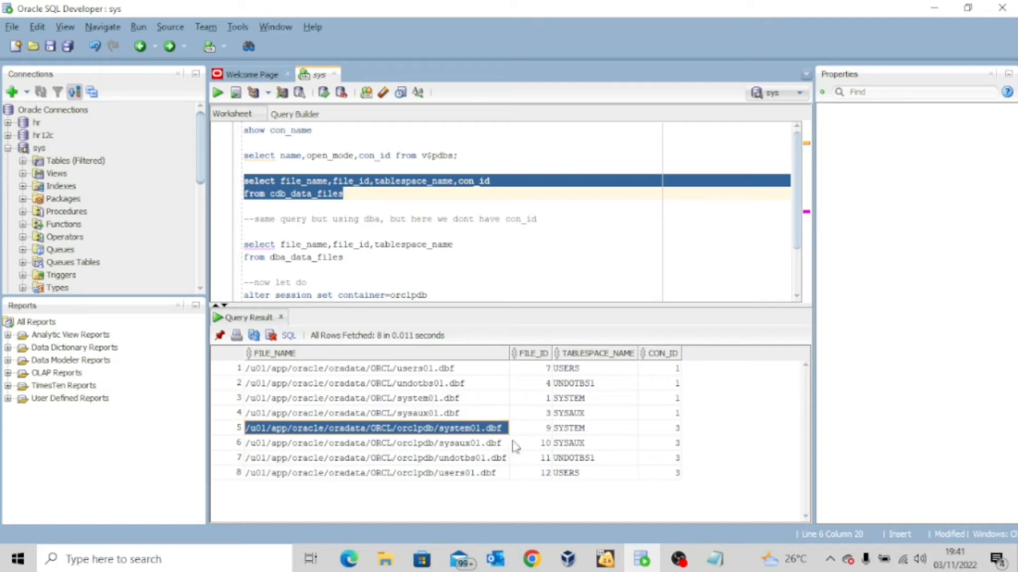
# Switch to the Oracle Linux virtual machine and open the Home folder.
pyautogui.click(600, 567)
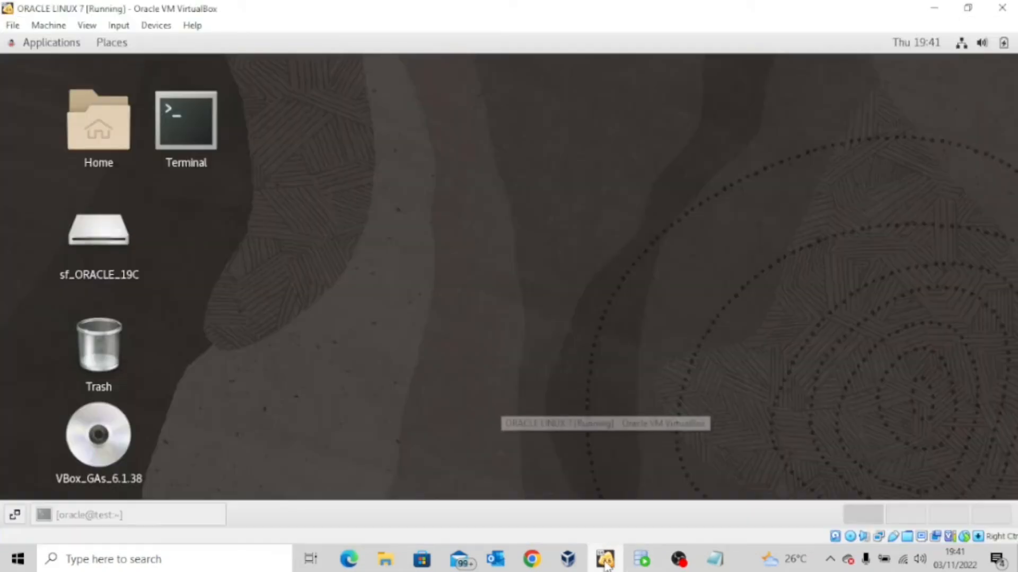
pyautogui.click(98, 127)
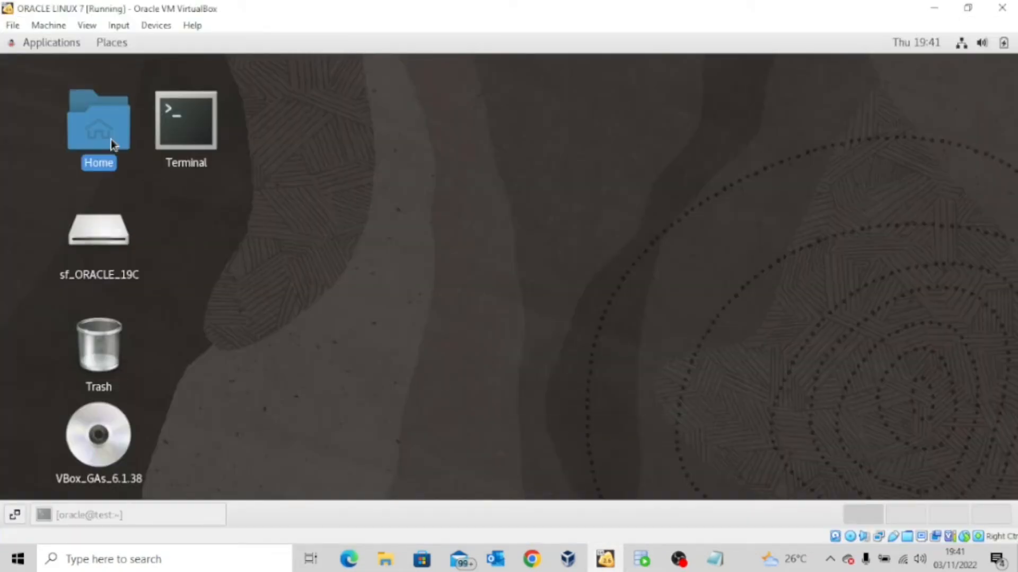
pyautogui.doubleClick(99, 119)
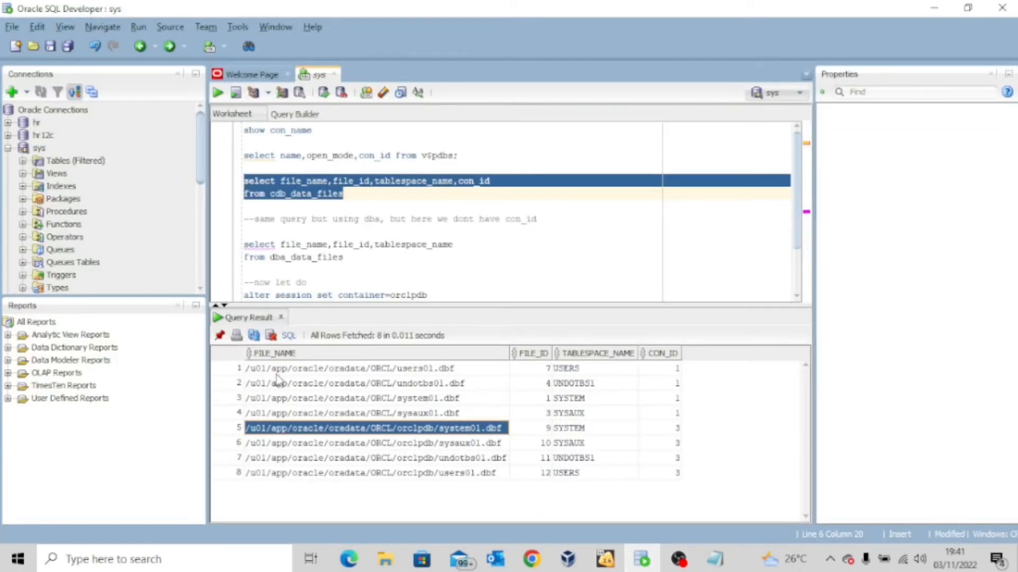
pyautogui.moveTo(350, 379)
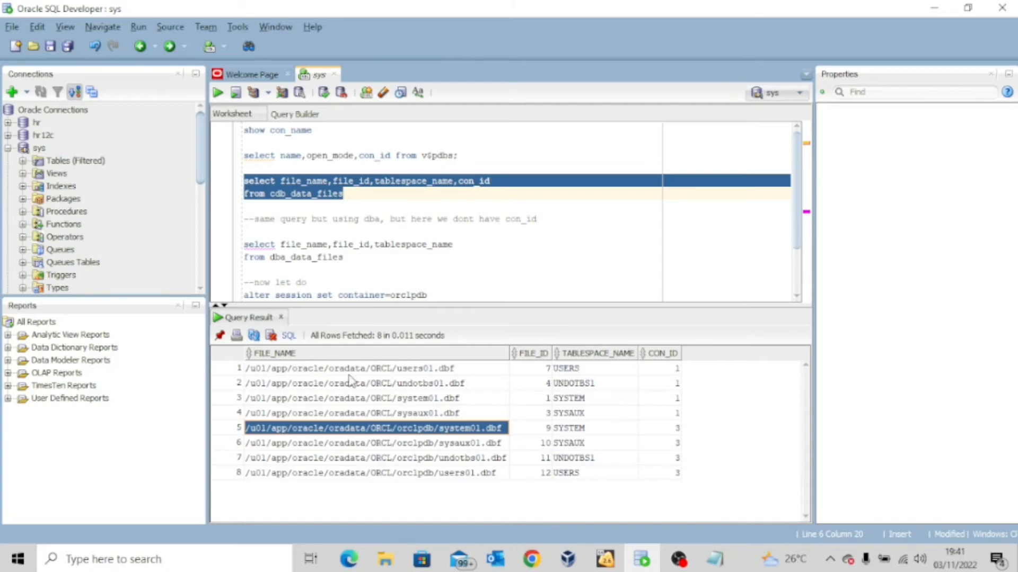
pyautogui.moveTo(395, 384)
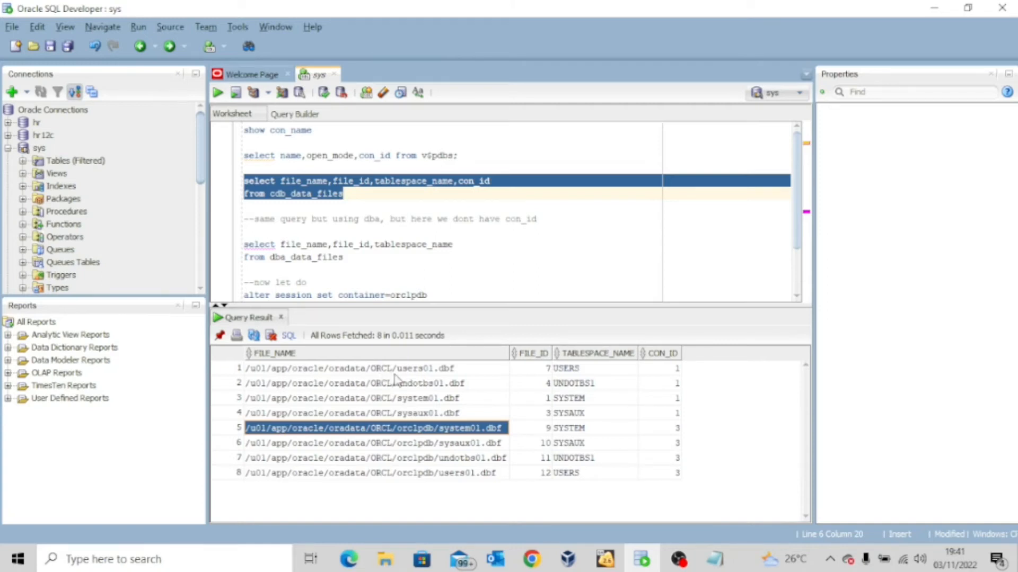
pyautogui.moveTo(448, 376)
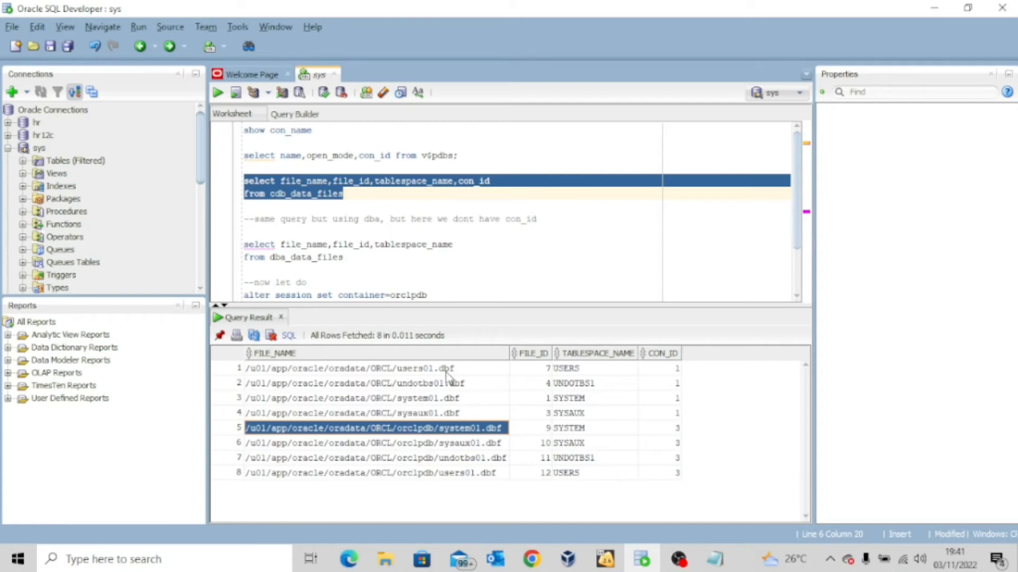
pyautogui.moveTo(606, 499)
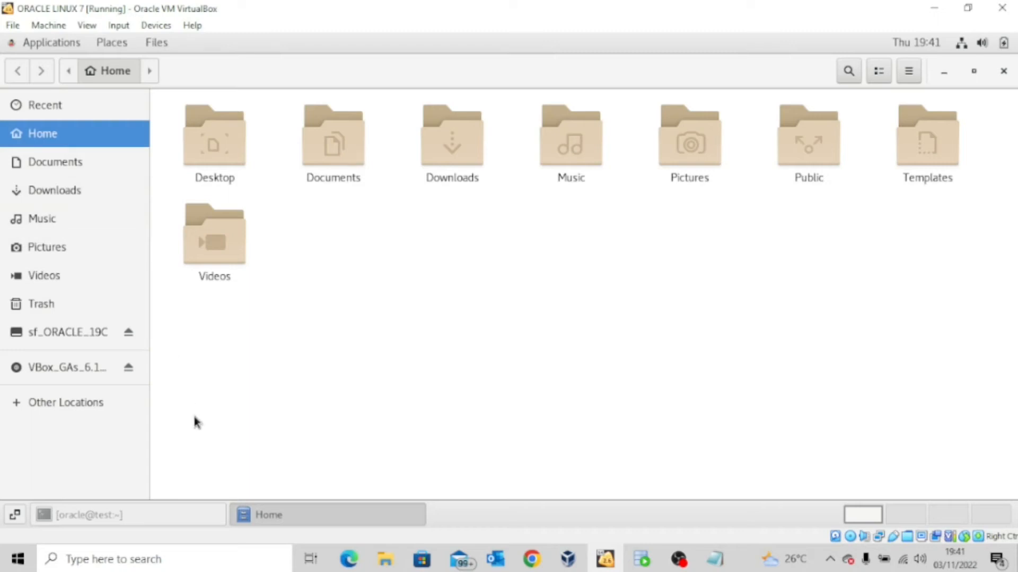
pyautogui.moveTo(69, 410)
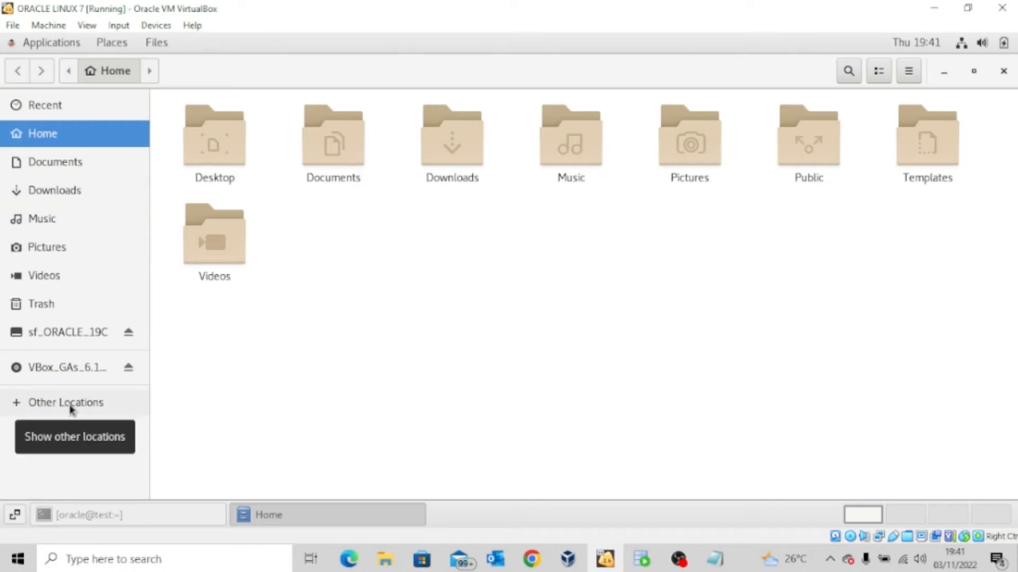
# Navigate from Other Locations through /u01/app/oracle/oradata into the ORCL folder.
pyautogui.click(65, 403)
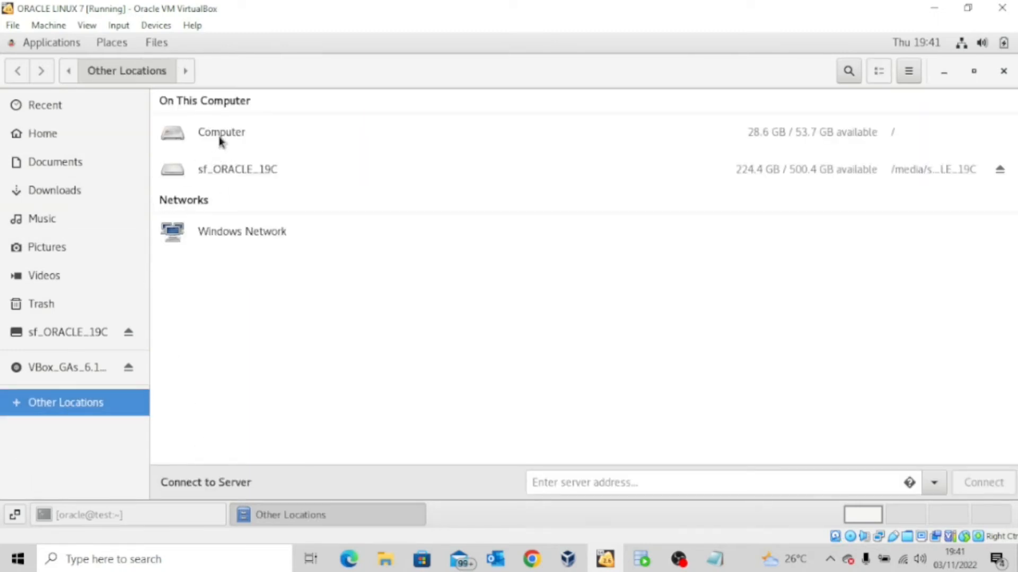
pyautogui.doubleClick(221, 133)
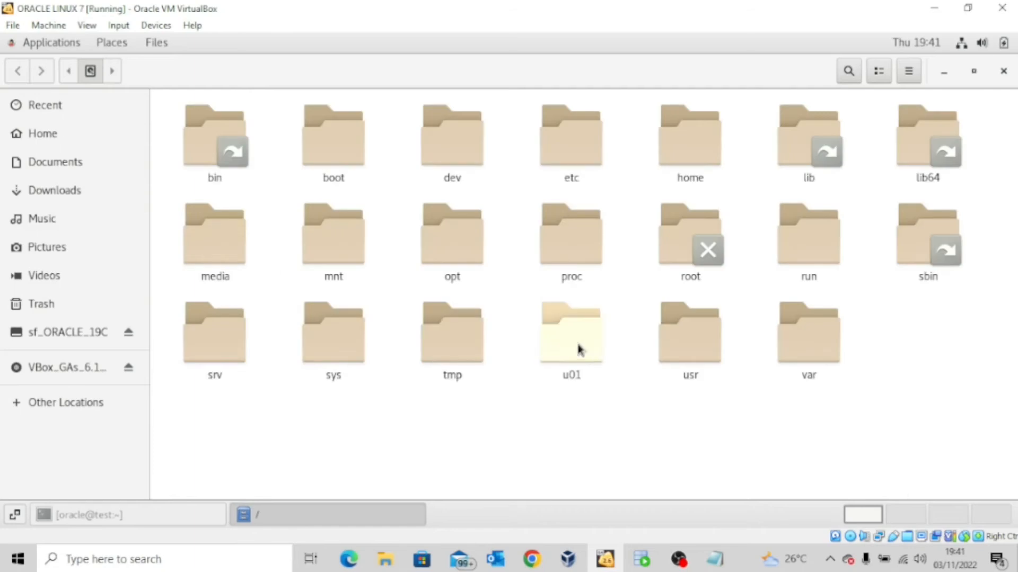
pyautogui.doubleClick(570, 333)
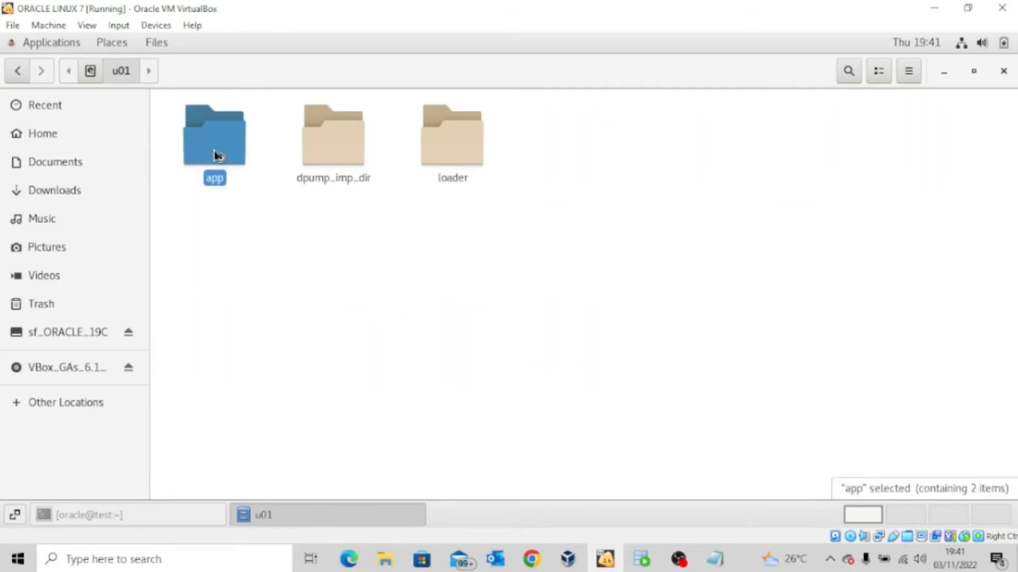
pyautogui.doubleClick(214, 135)
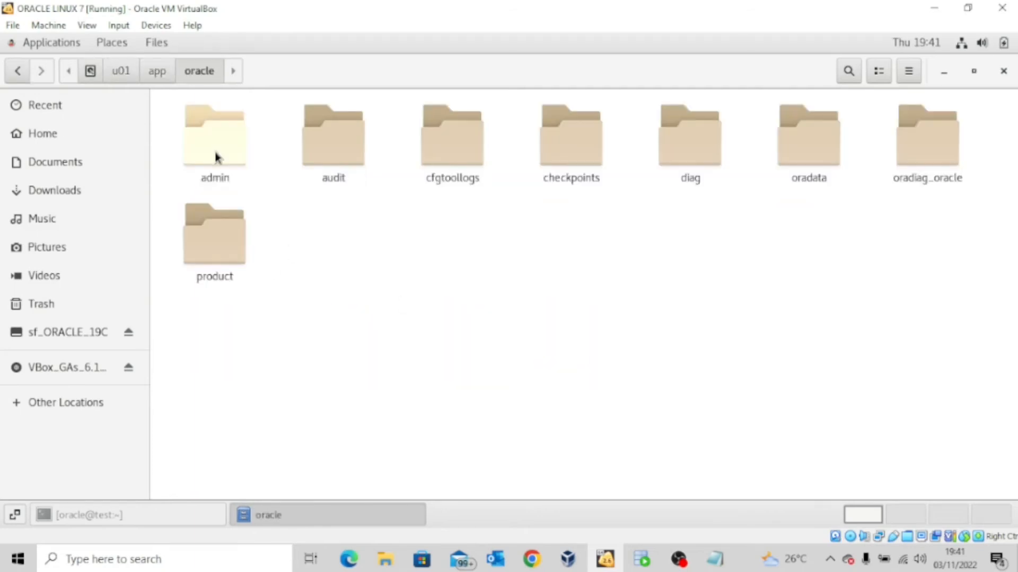
pyautogui.doubleClick(809, 135)
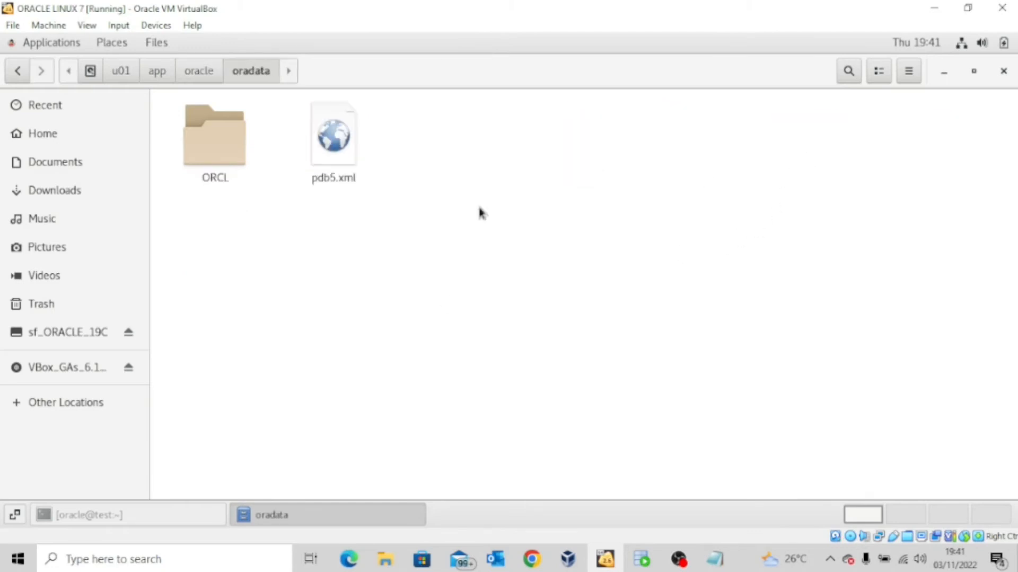
pyautogui.doubleClick(214, 135)
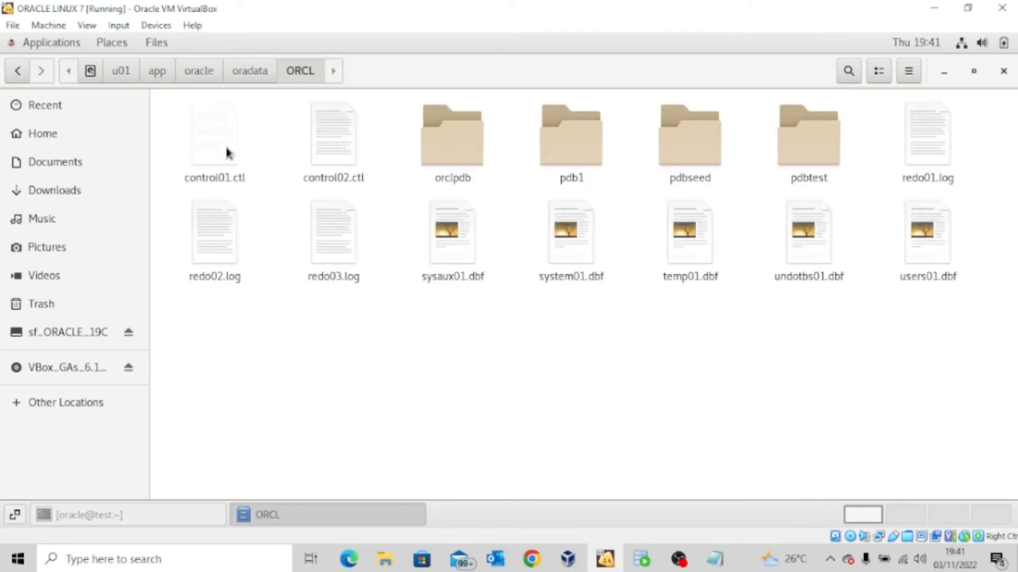
pyautogui.moveTo(414, 379)
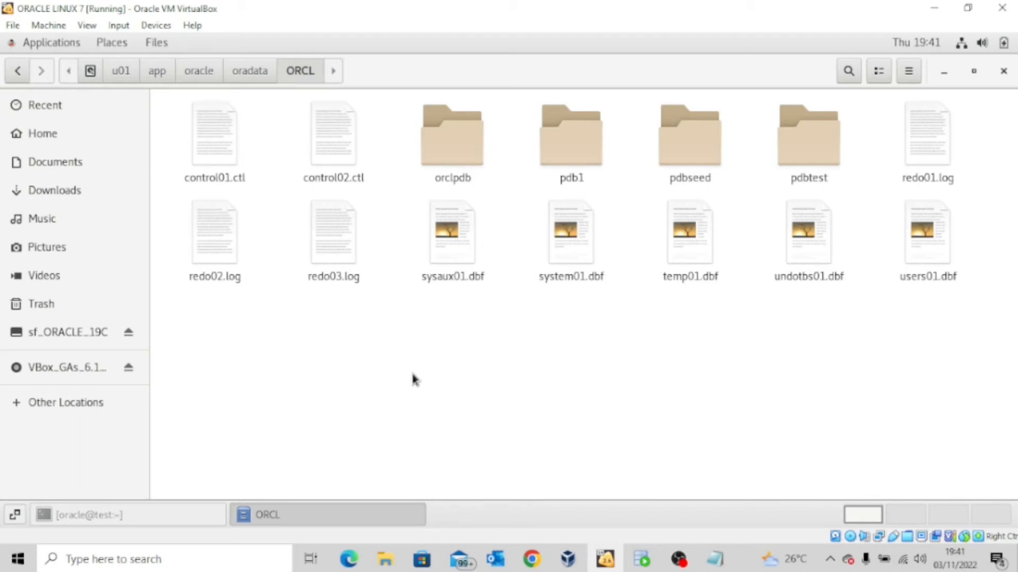
pyautogui.moveTo(427, 383)
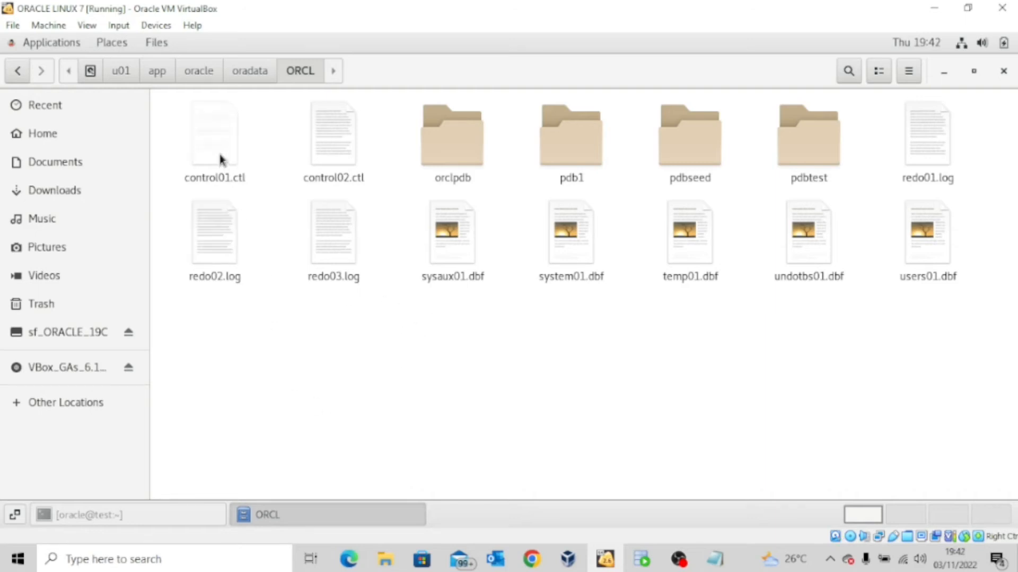
pyautogui.moveTo(856, 377)
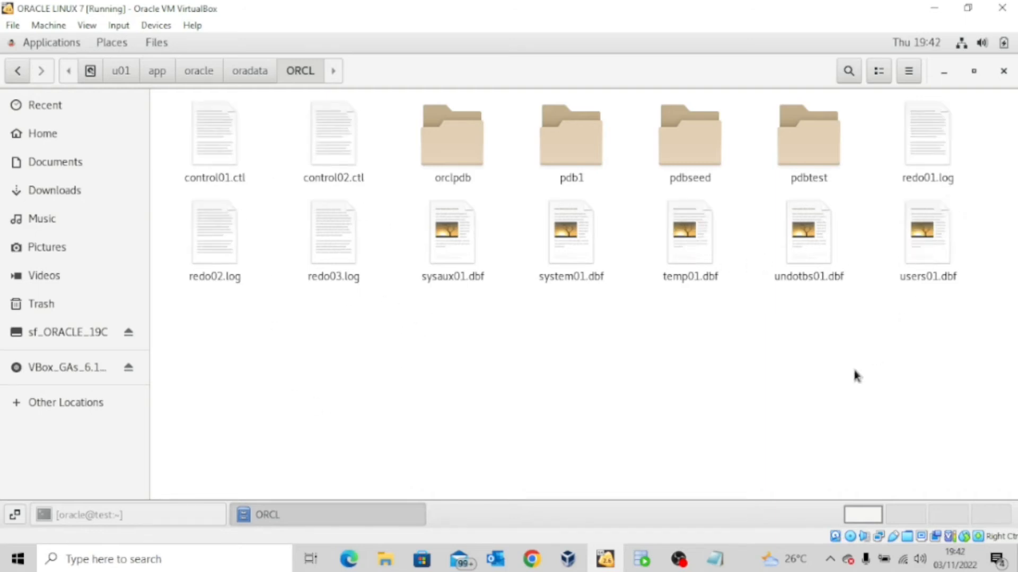
pyautogui.moveTo(456, 335)
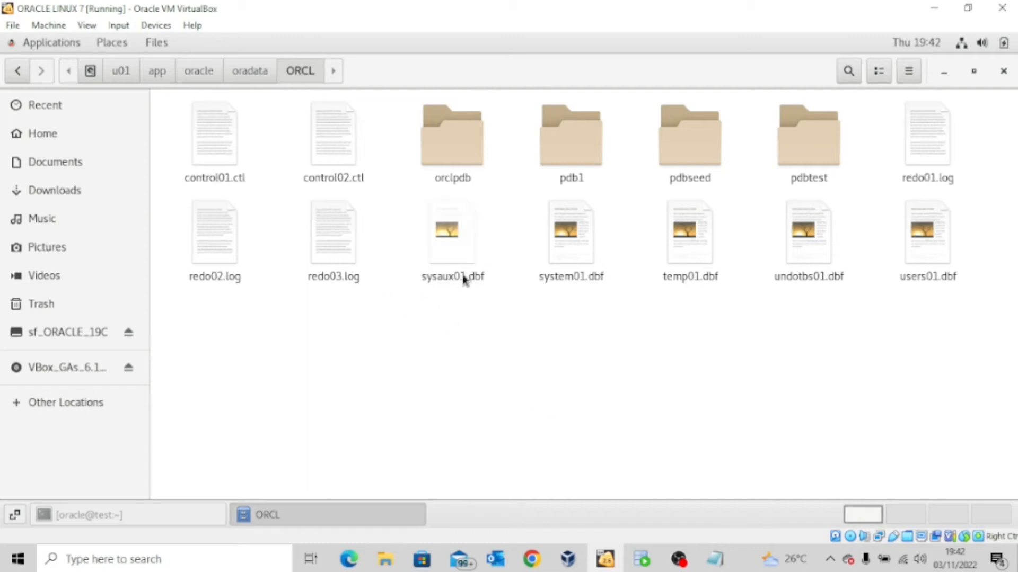
pyautogui.moveTo(477, 285)
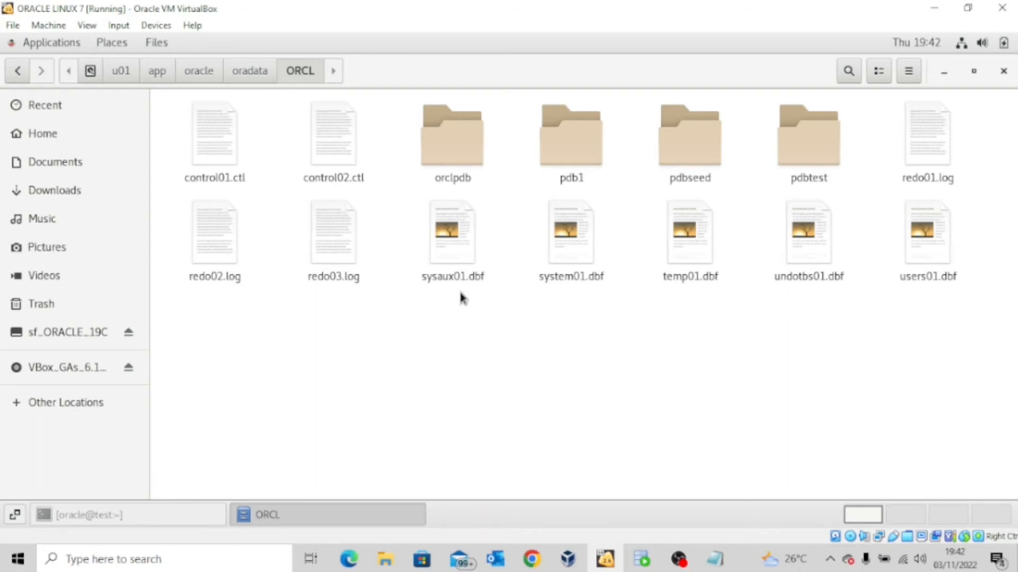
pyautogui.moveTo(462, 286)
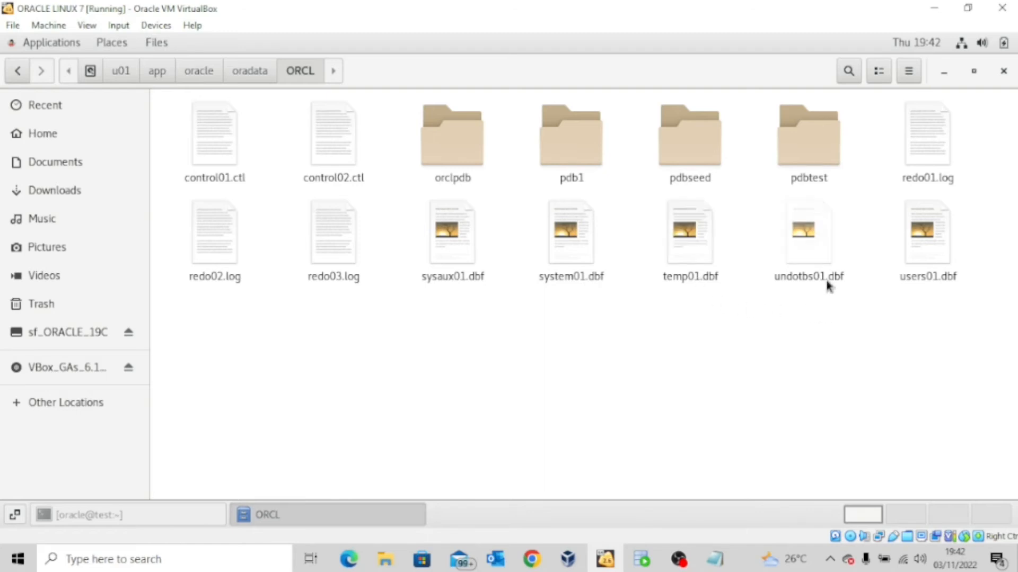
pyautogui.moveTo(942, 286)
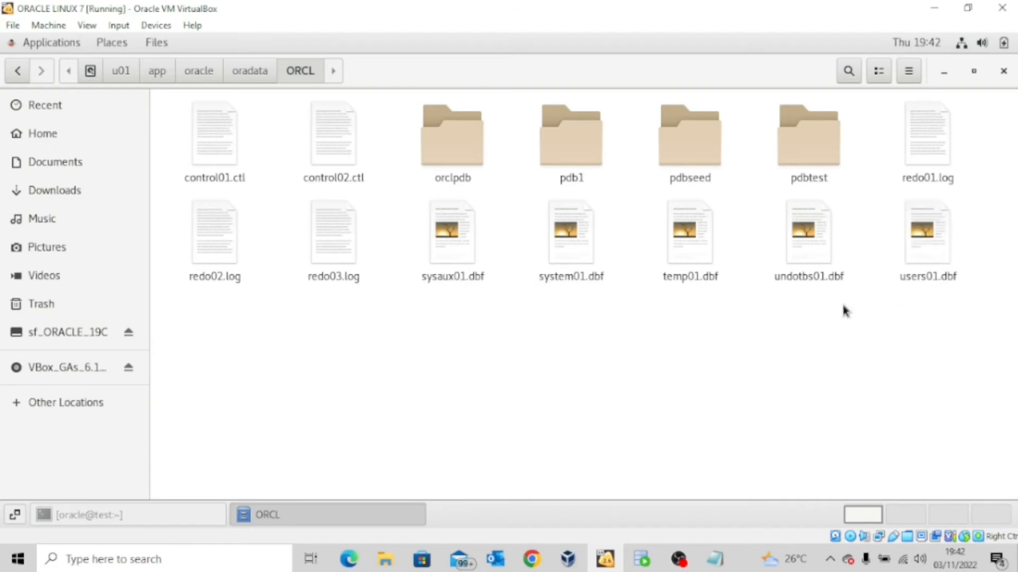
pyautogui.moveTo(554, 382)
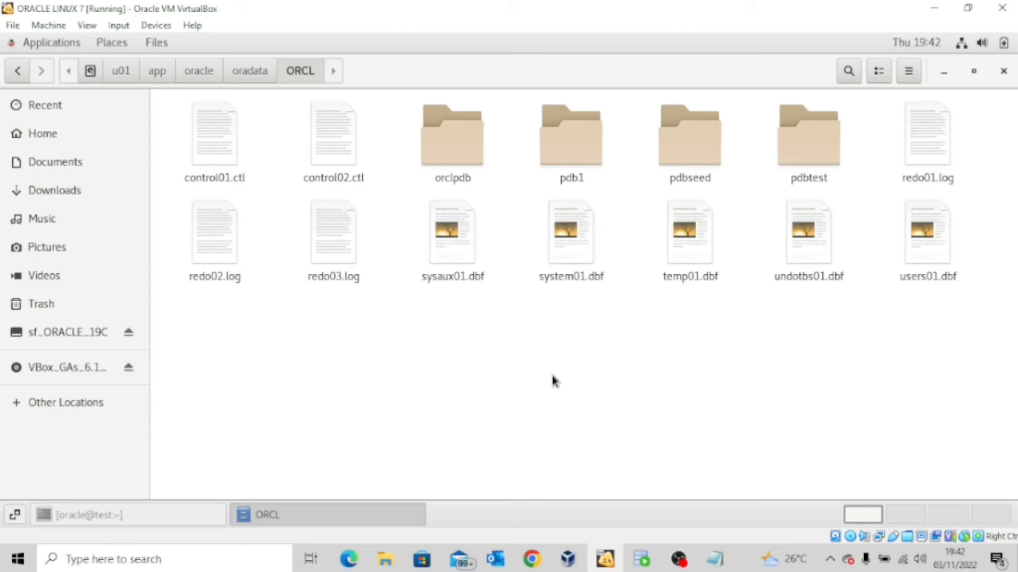
pyautogui.moveTo(597, 548)
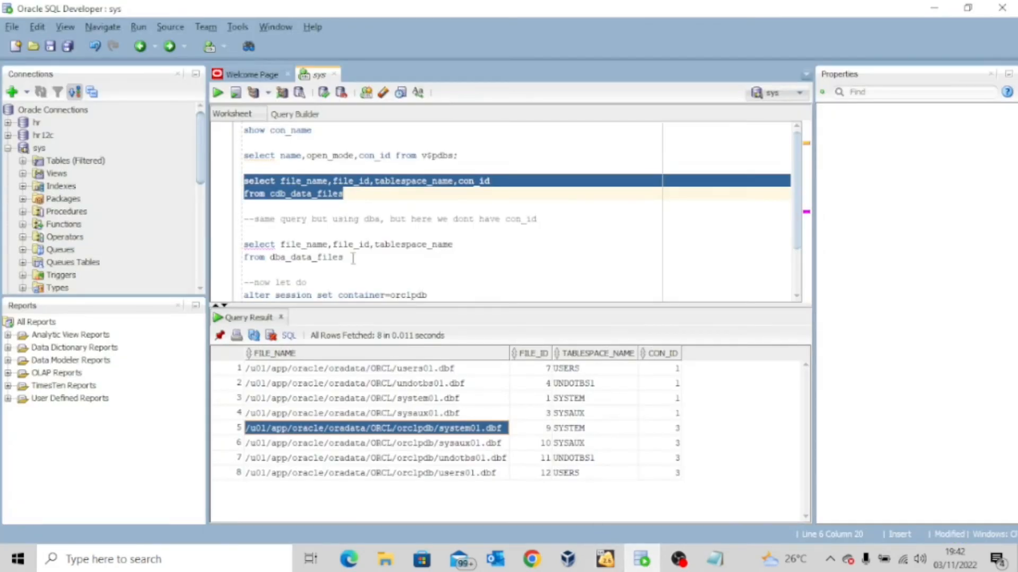
# Run the dba_data_files query returning only the four root container data files.
pyautogui.scroll(-3)
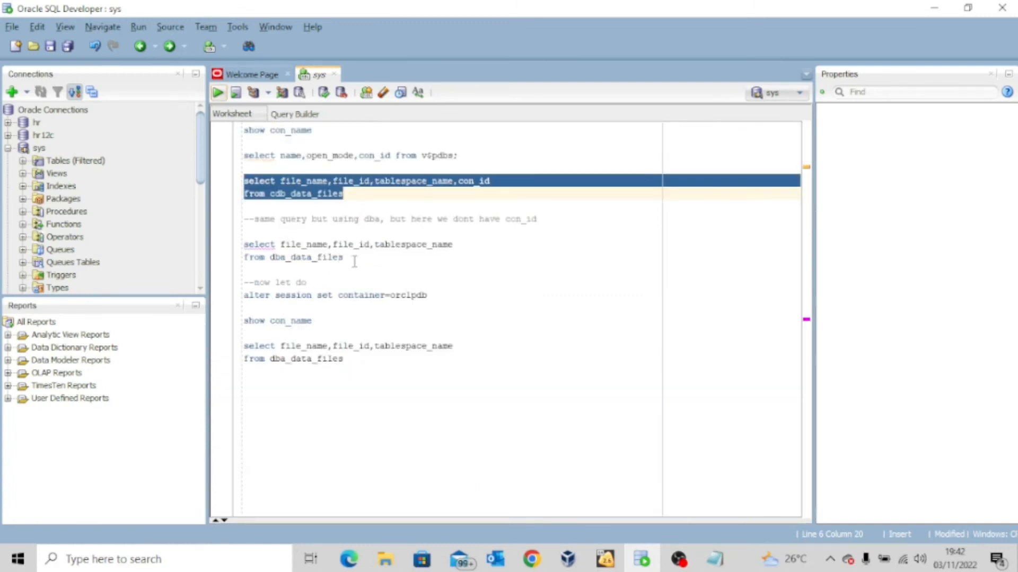
pyautogui.moveTo(278, 208)
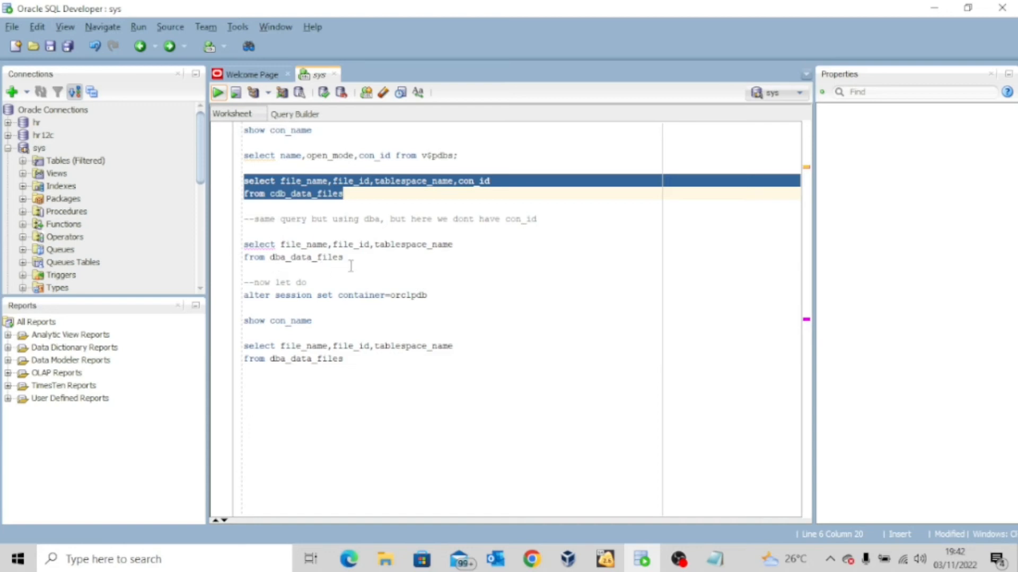
pyautogui.moveTo(347, 272)
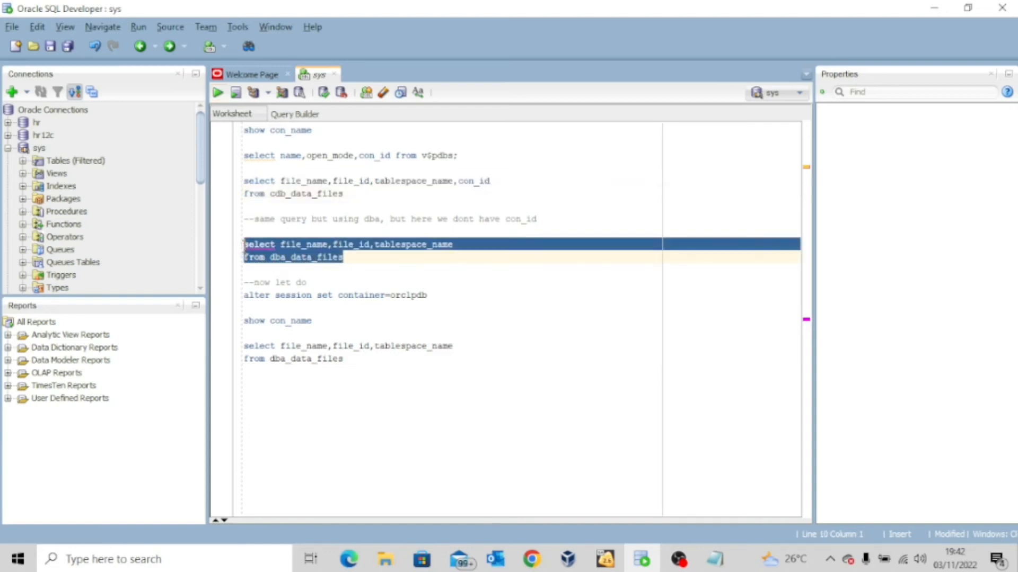
pyautogui.click(218, 92)
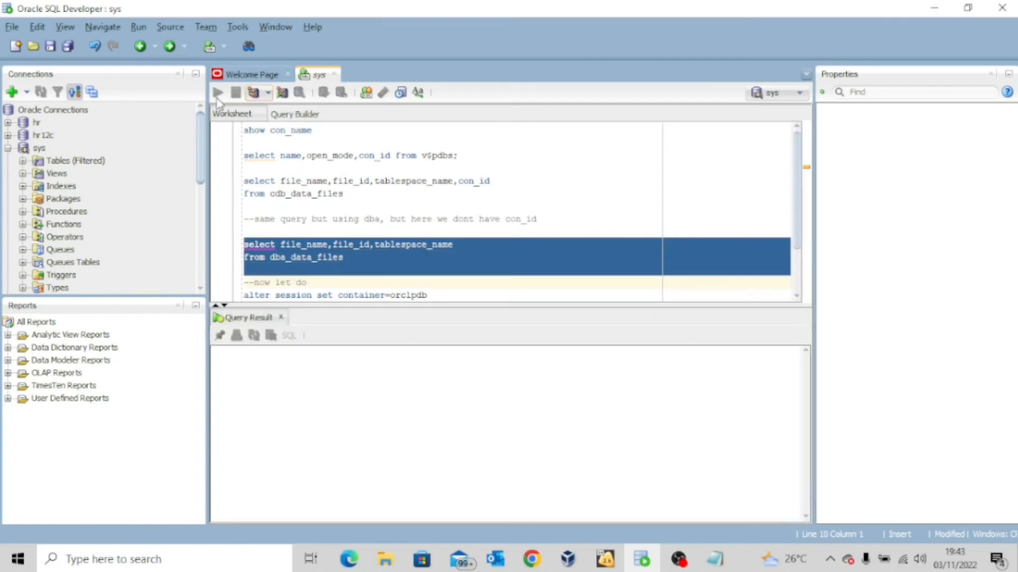
pyautogui.click(217, 93)
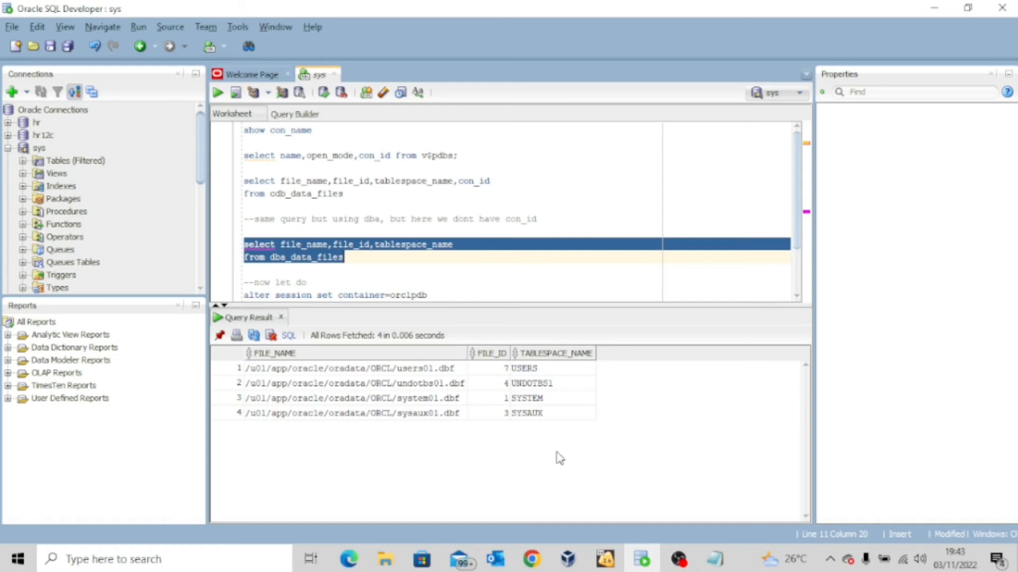
pyautogui.scroll(-3)
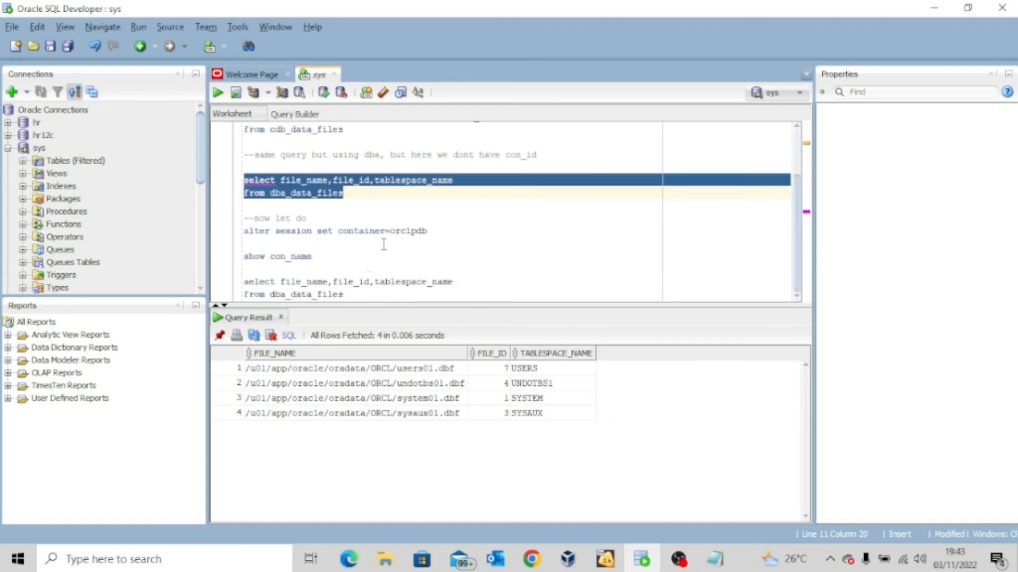
pyautogui.moveTo(415, 258)
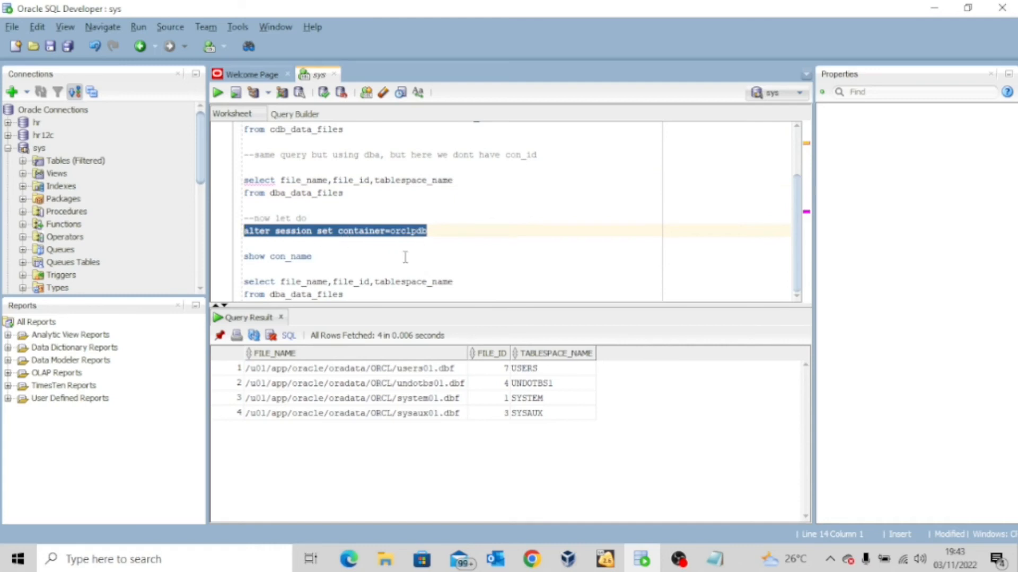
pyautogui.moveTo(217, 144)
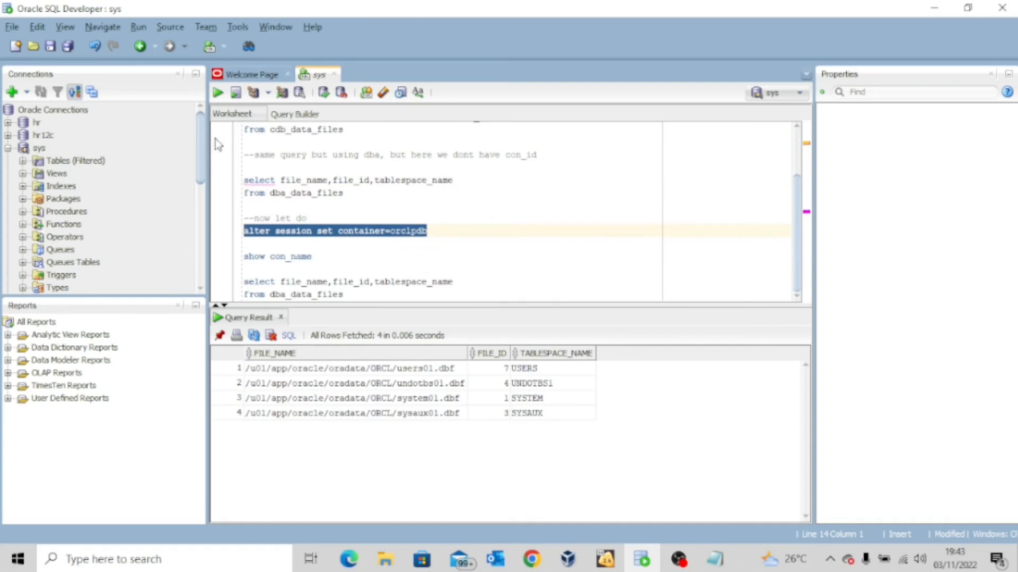
pyautogui.moveTo(218, 95)
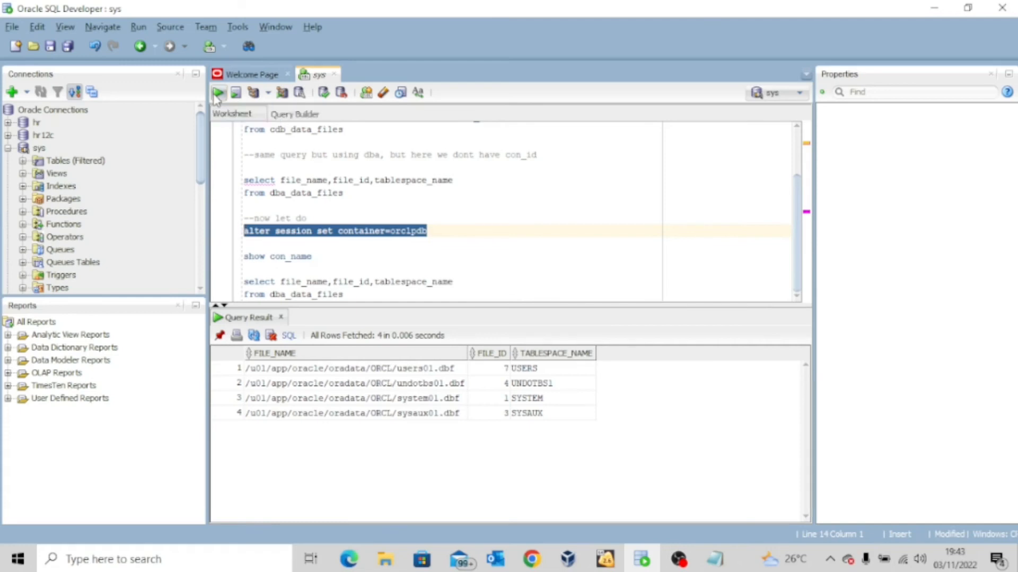
# Execute alter session set container=orclpdb and confirm 'Session altered.'.
pyautogui.click(235, 93)
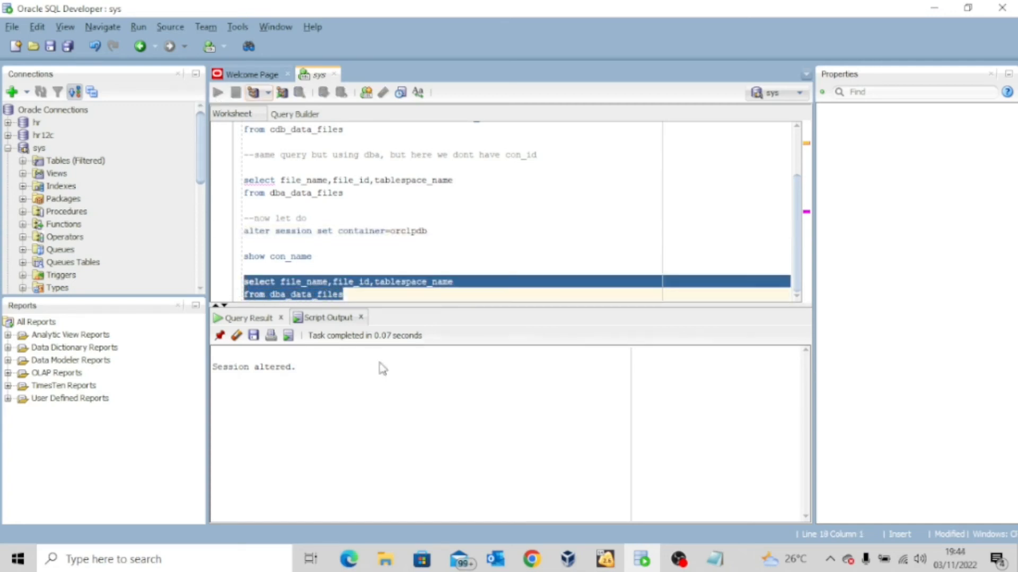
# Run dba_data_files inside orclpdb returning its four data files, IDs 9 to 12.
pyautogui.click(218, 92)
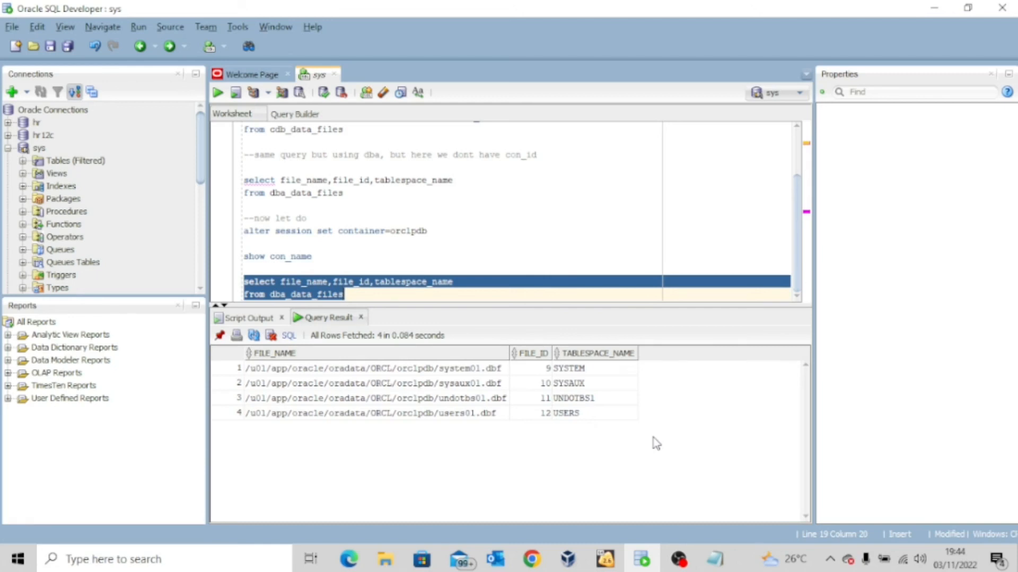
pyautogui.moveTo(436, 376)
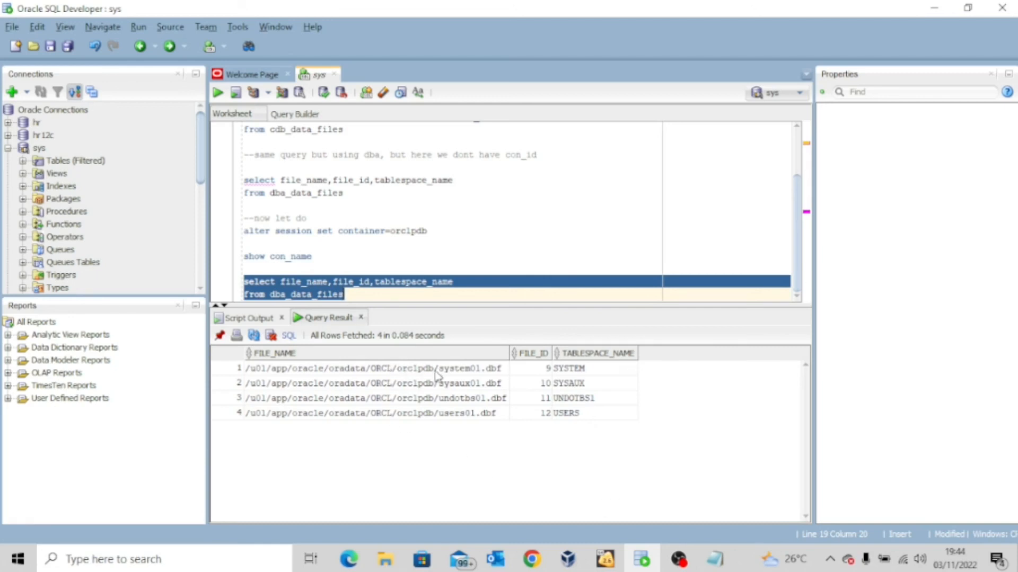
pyautogui.moveTo(466, 470)
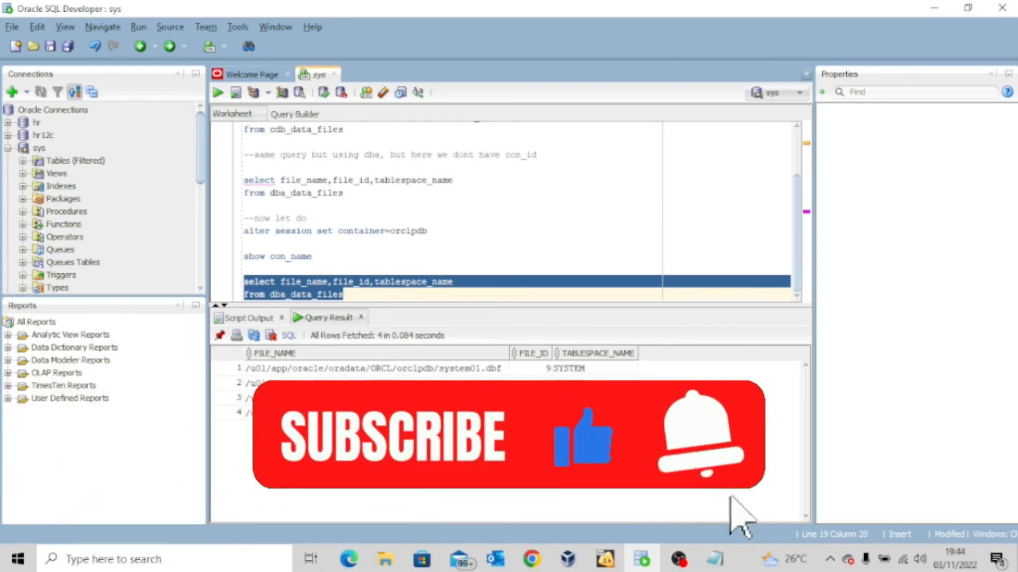
pyautogui.moveTo(698, 494)
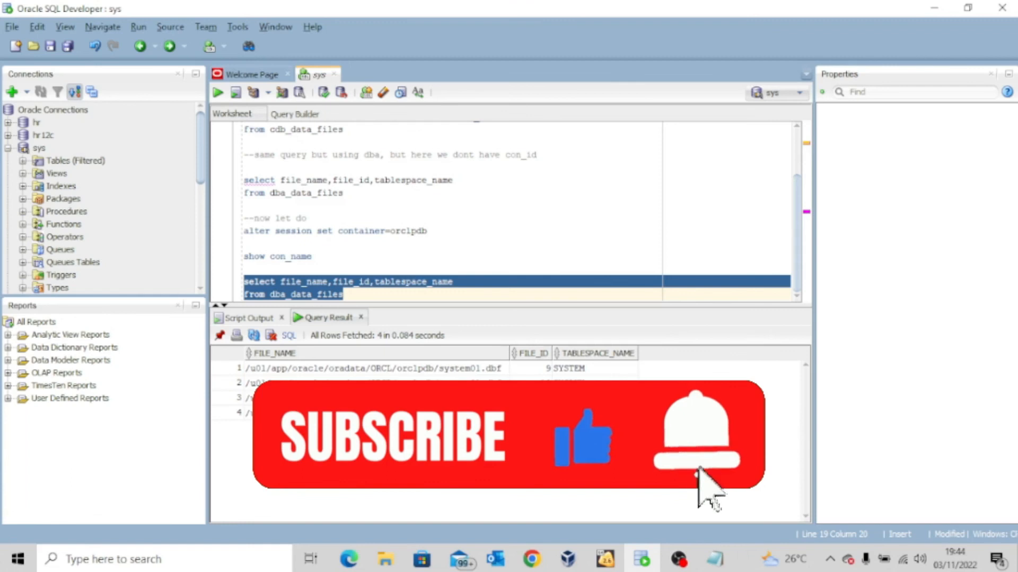